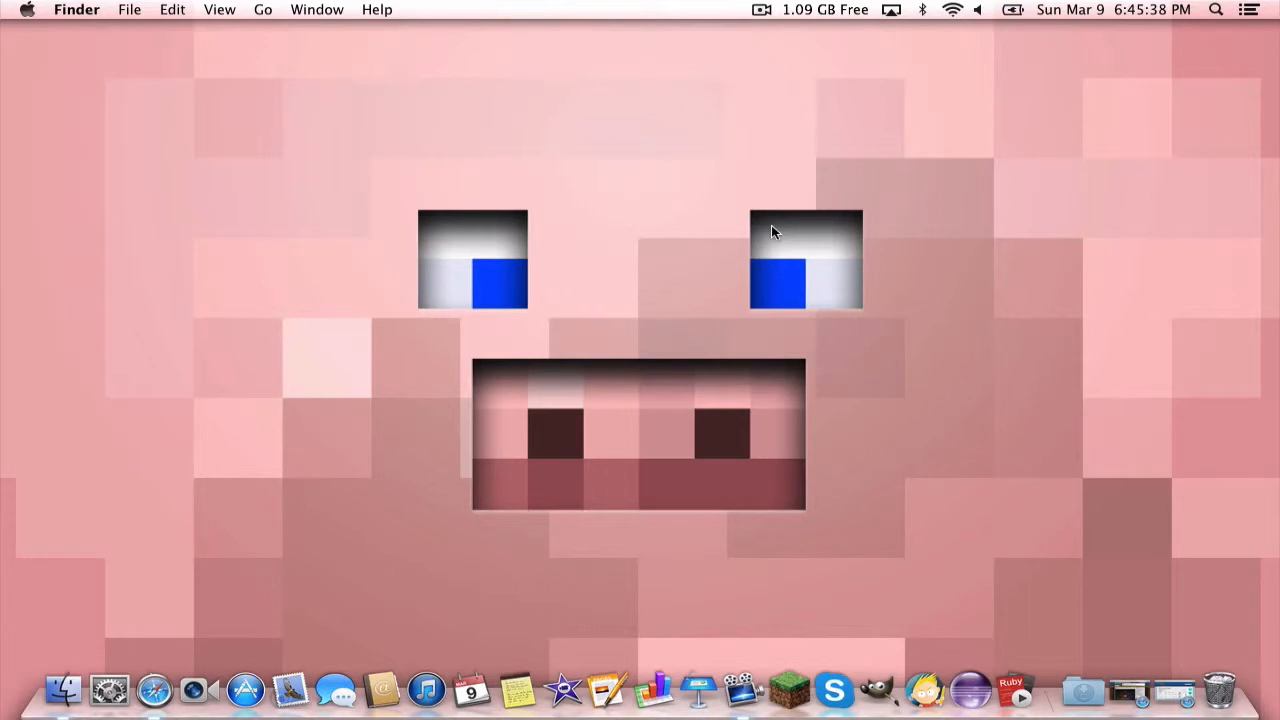
mouse_move(854, 184)
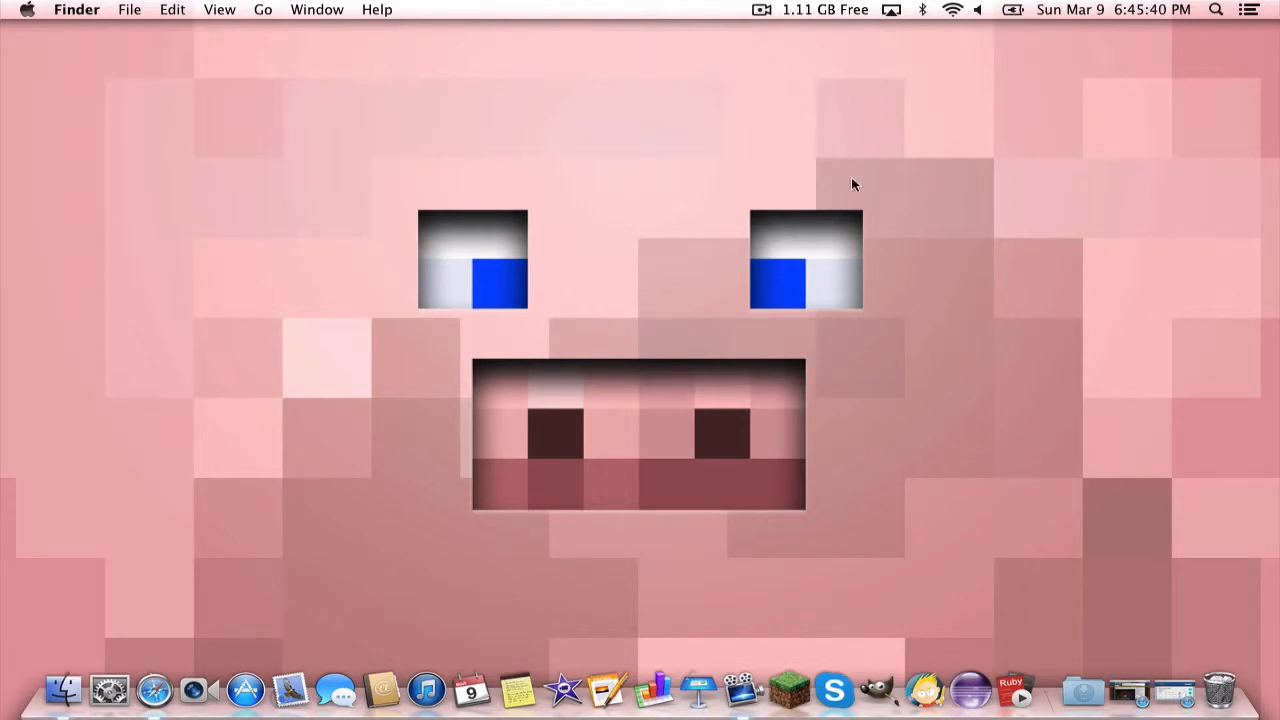
mouse_move(640, 256)
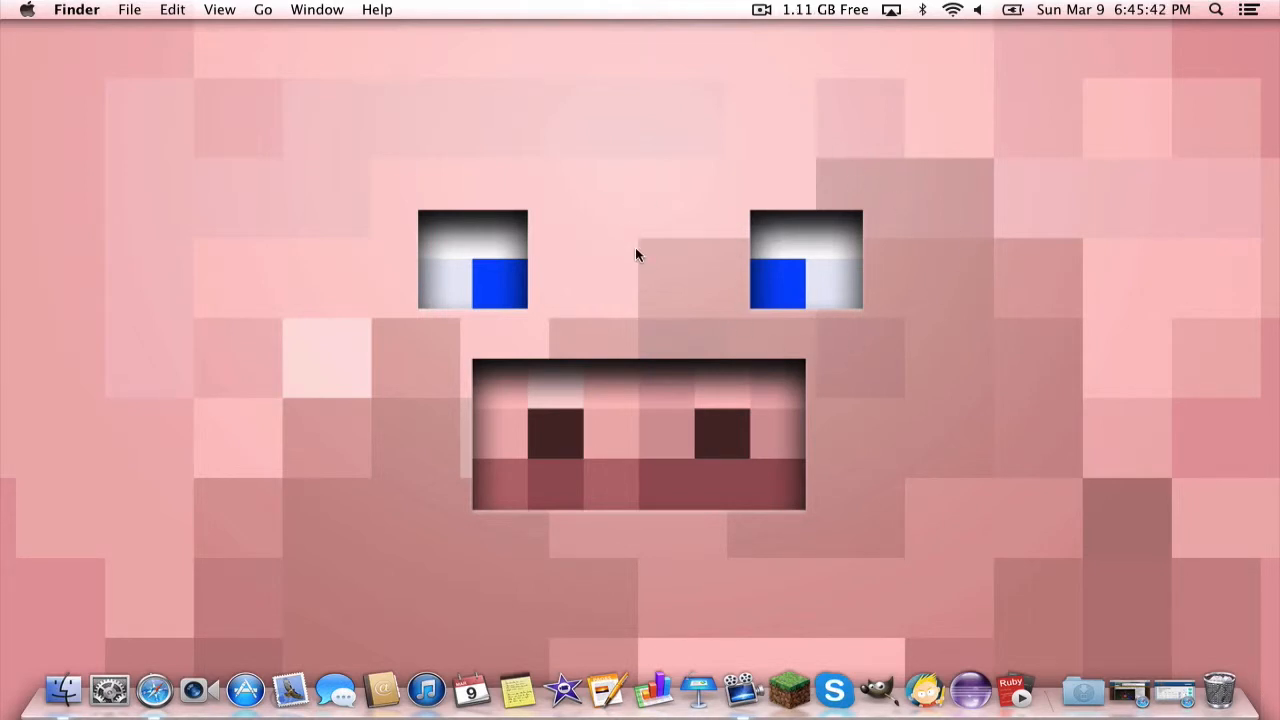
mouse_move(488, 352)
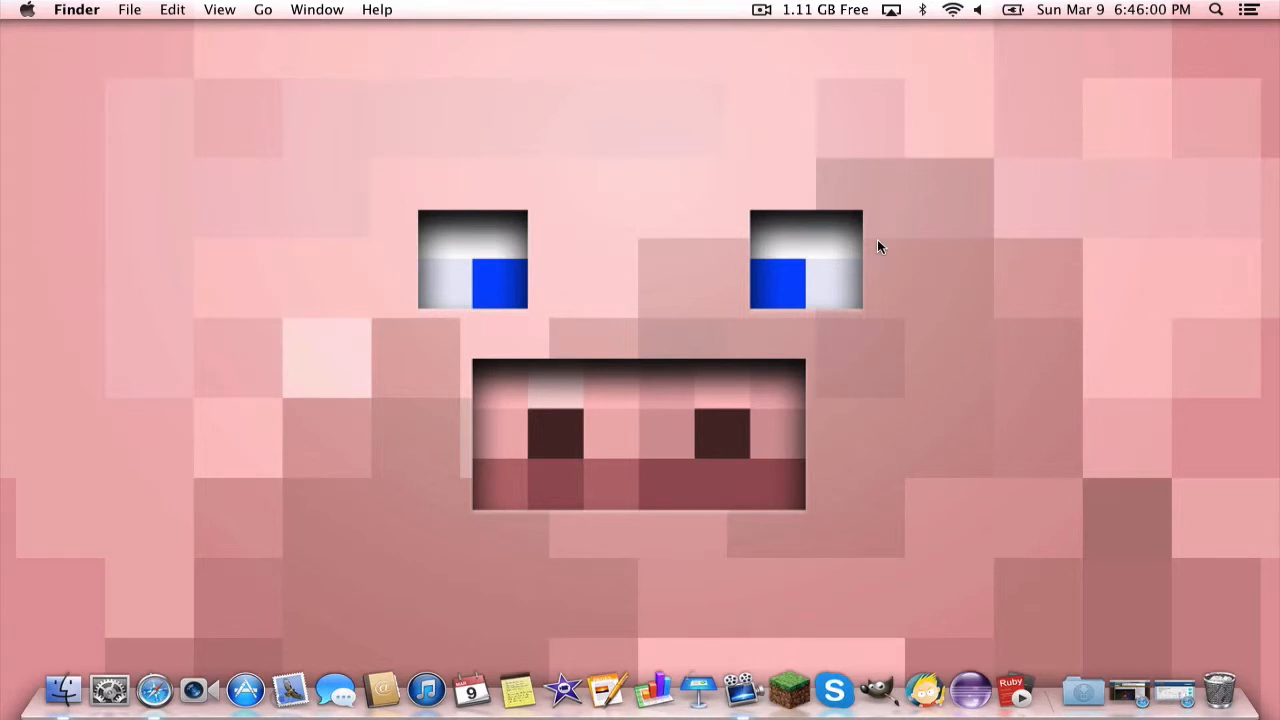
mouse_move(896, 348)
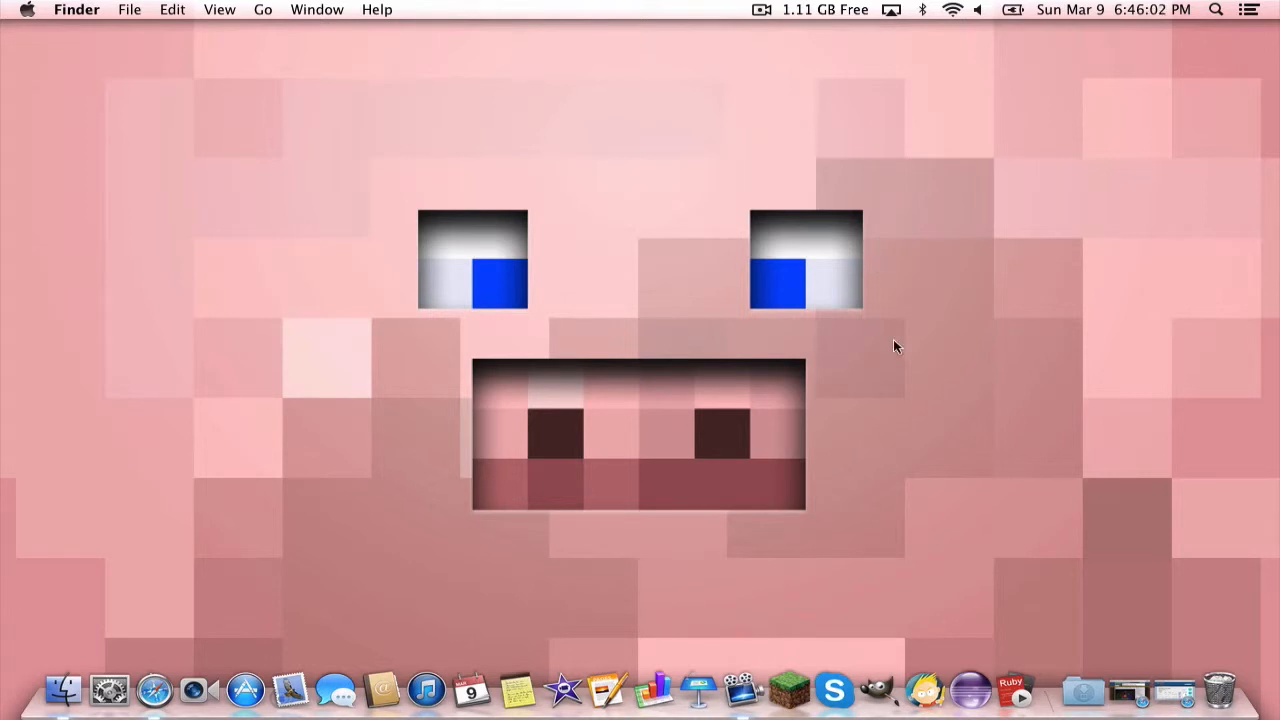
mouse_move(938, 288)
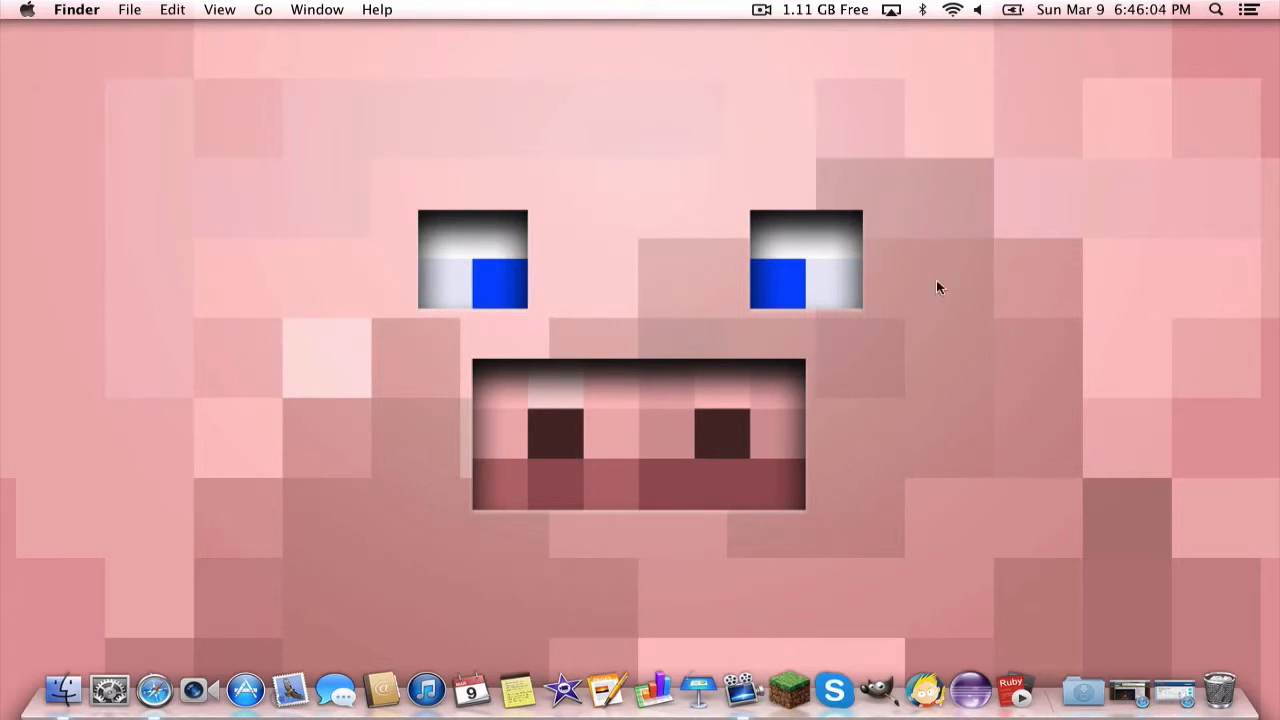
mouse_move(446, 164)
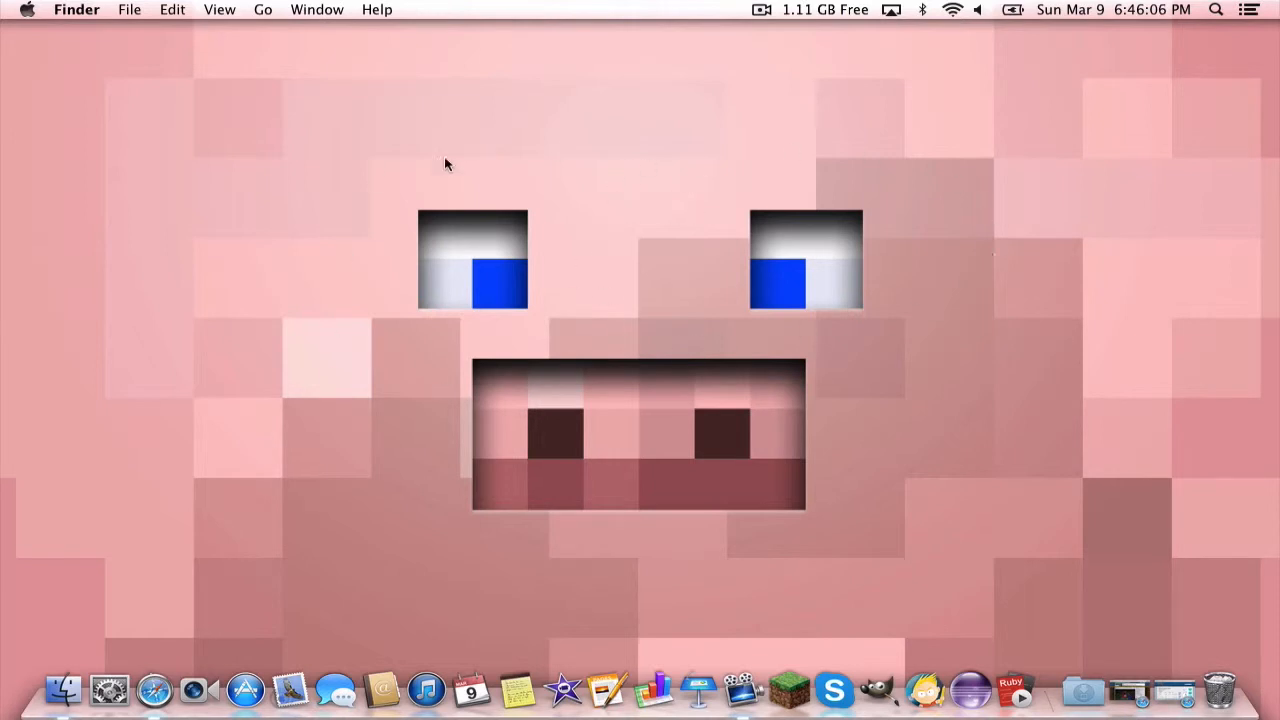
mouse_move(870, 448)
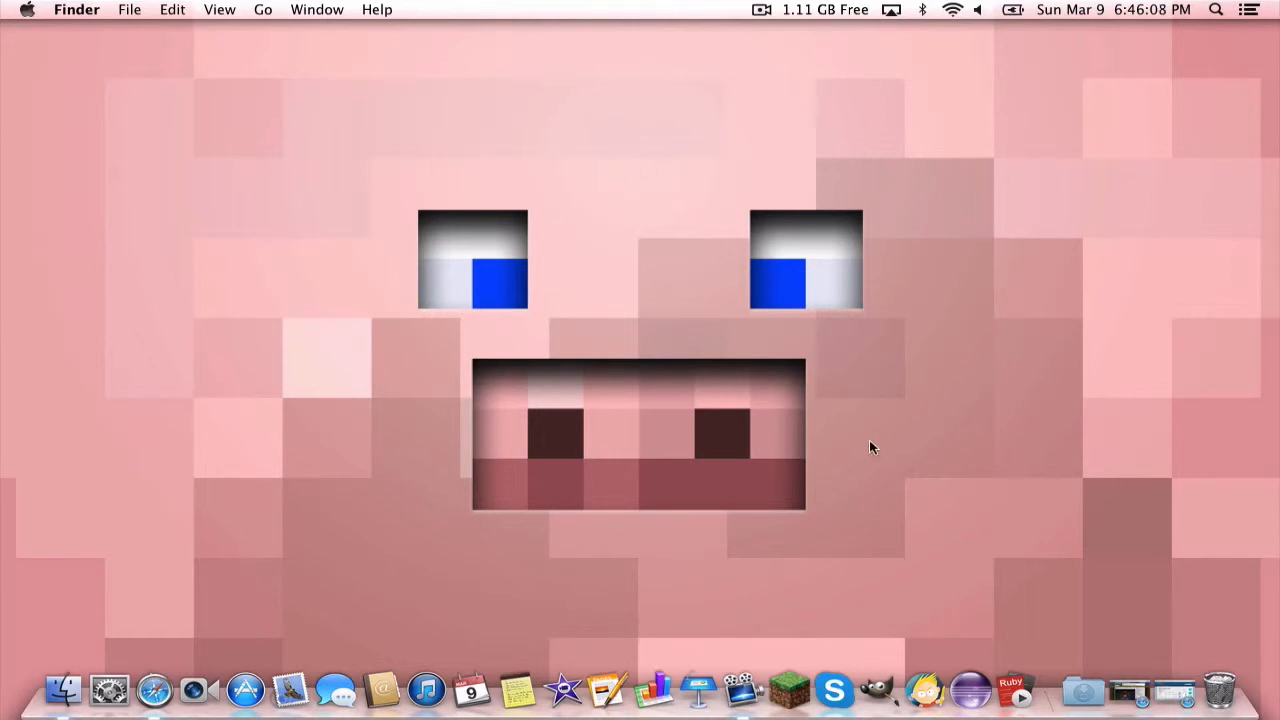
mouse_move(796, 396)
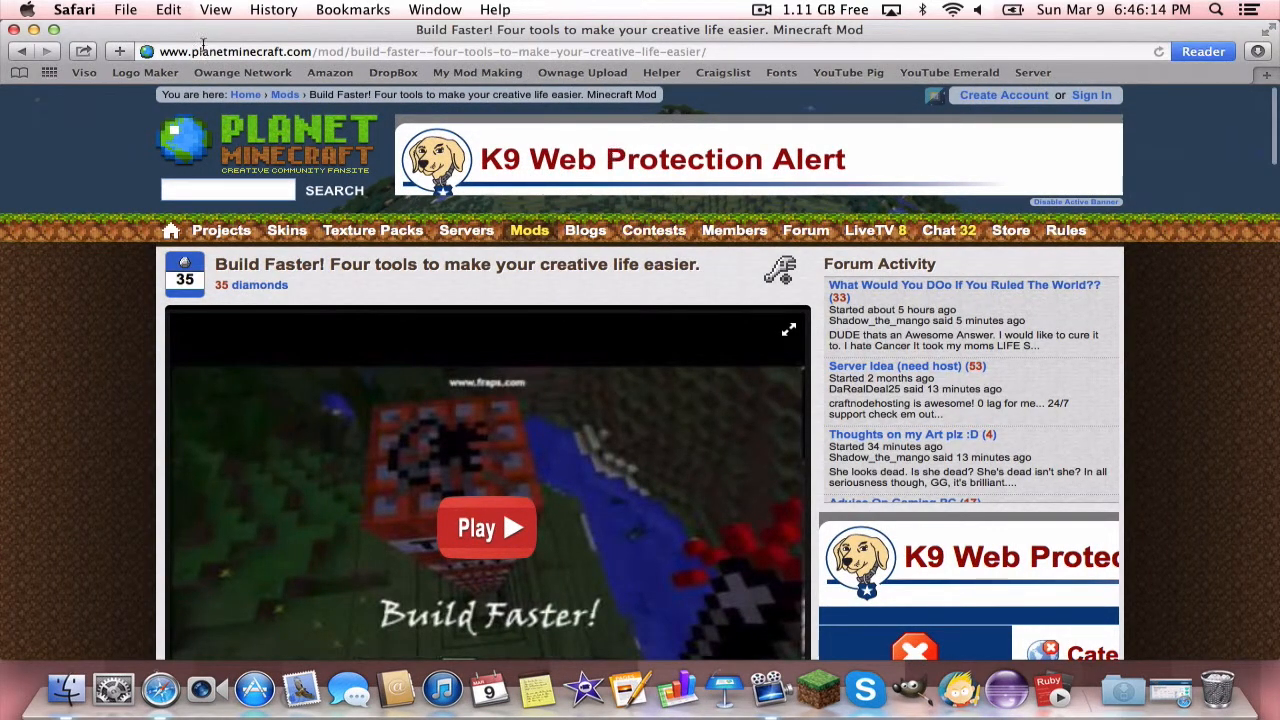
Download the Minecraft Forge 1.6.4-Latest installer from the minecraftforge.net downloads page.
scroll("down", 3)
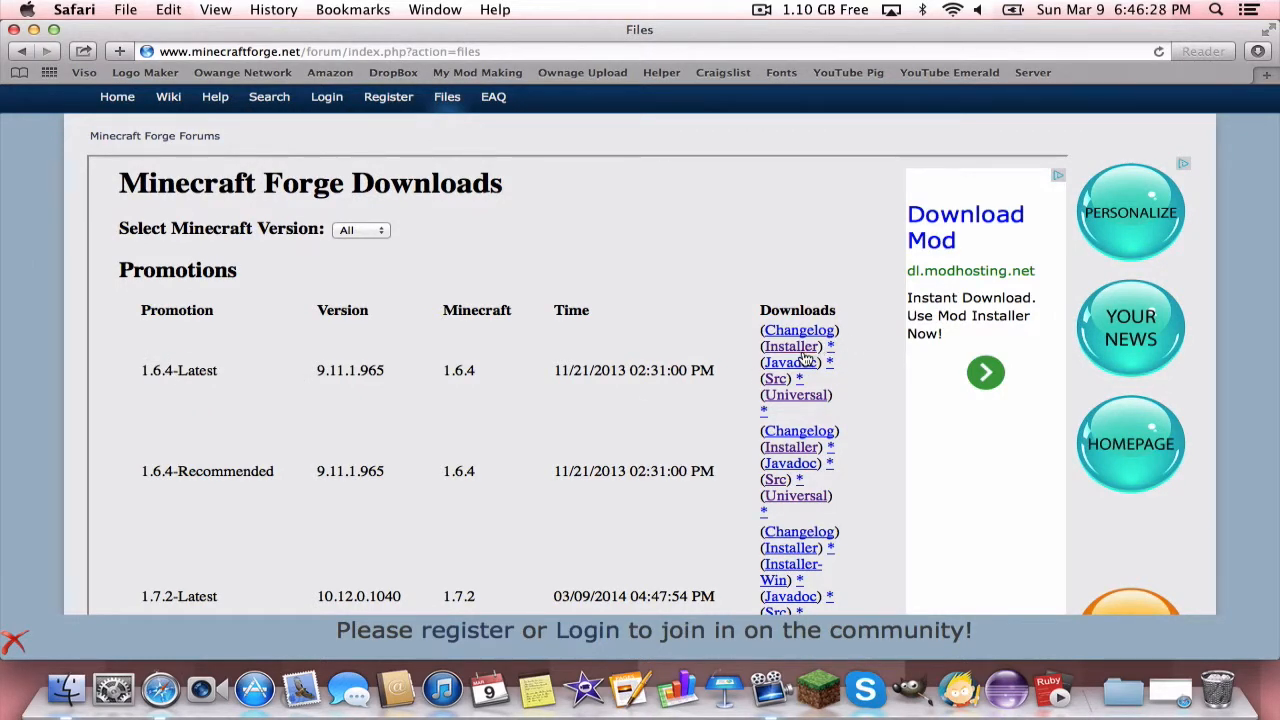
left_click(790, 346)
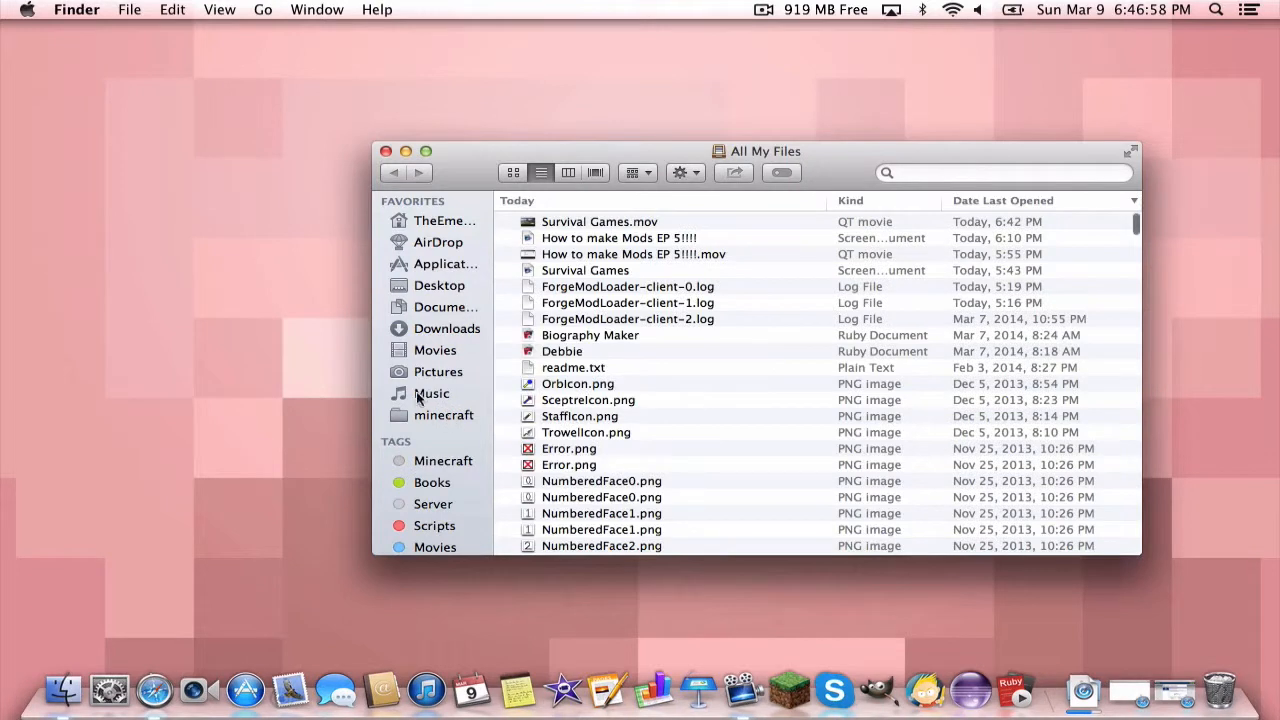
Launch the Forge 1.6.4 installer JAR from Downloads, bypassing the unidentified-developer warning.
left_click(446, 328)
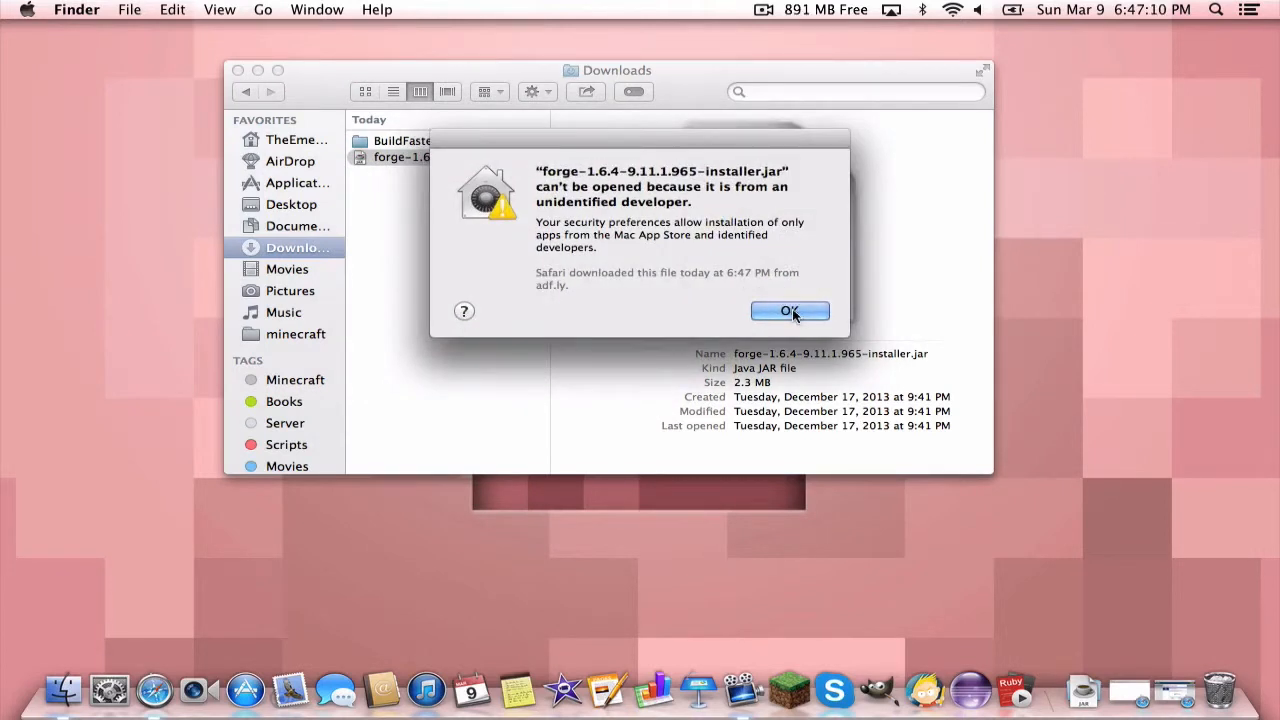
left_click(788, 312)
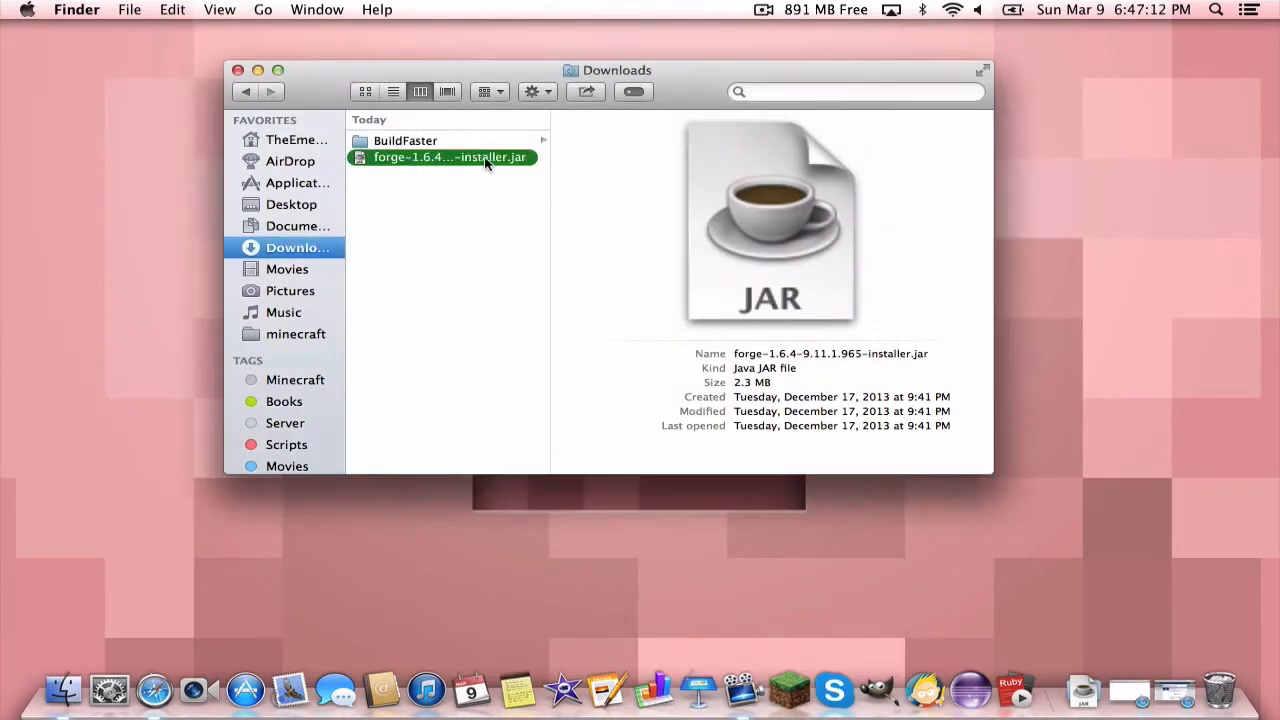
right_click(450, 156)
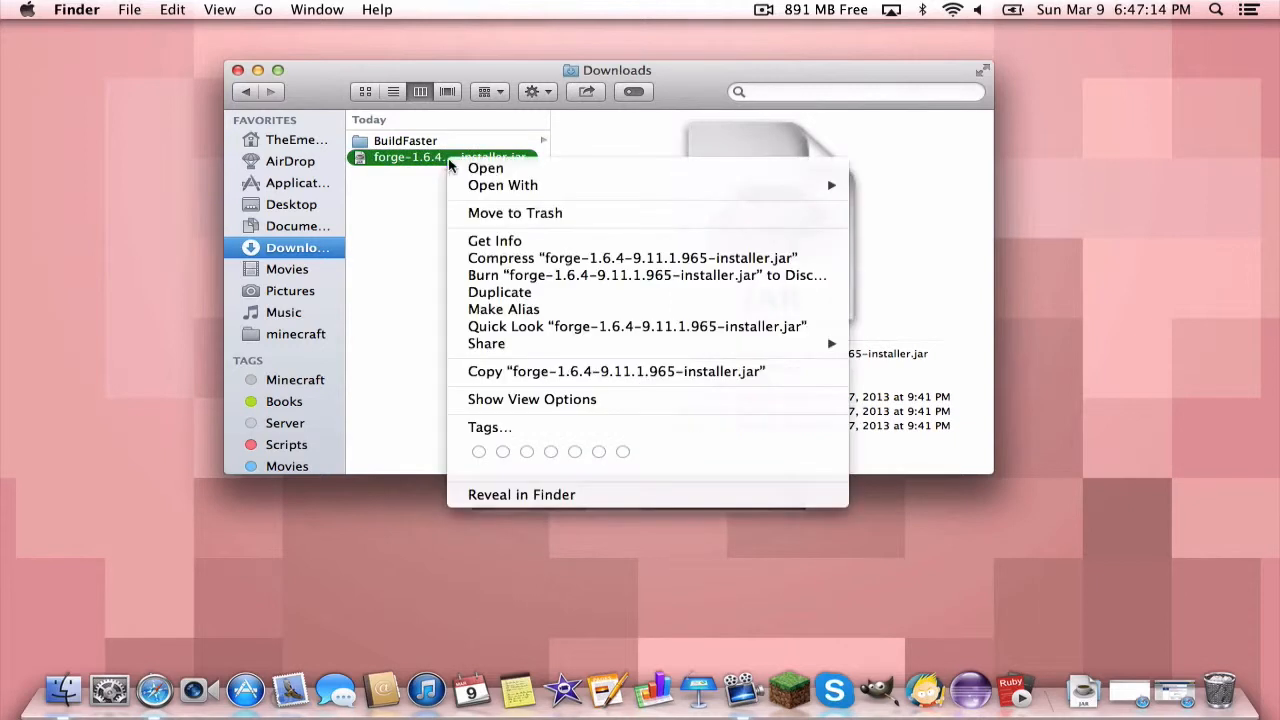
left_click(484, 168)
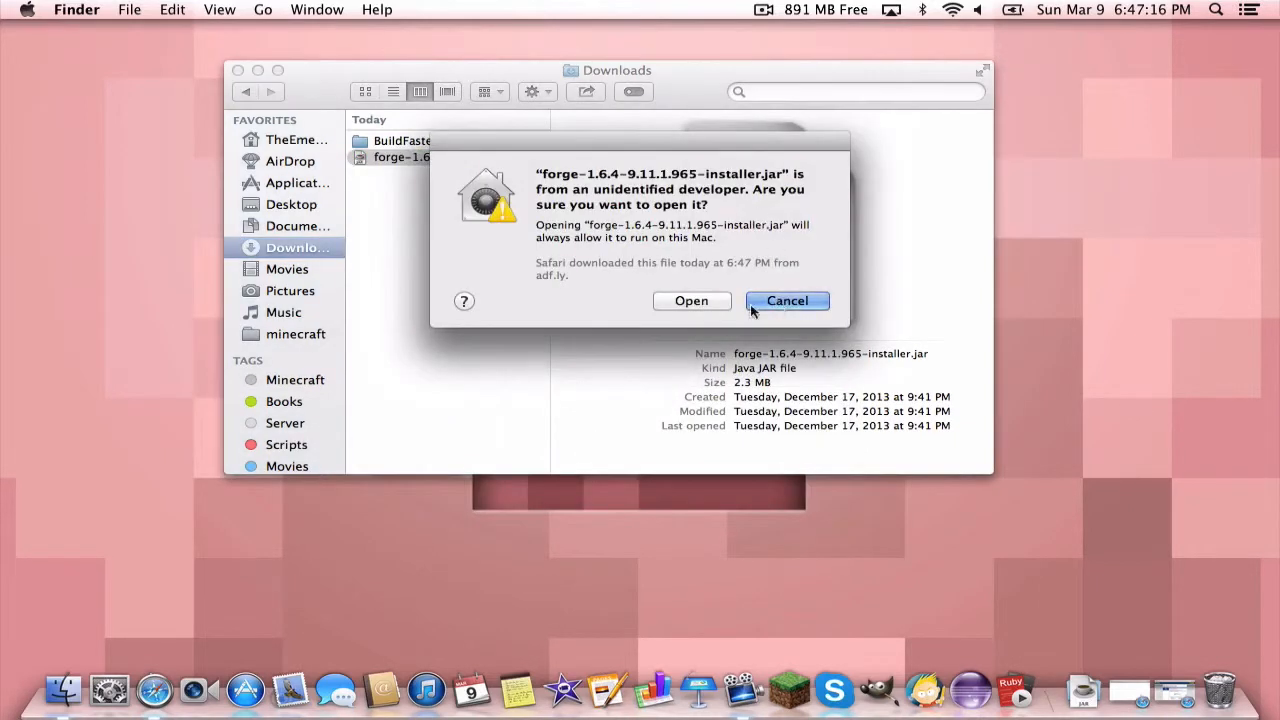
left_click(788, 300)
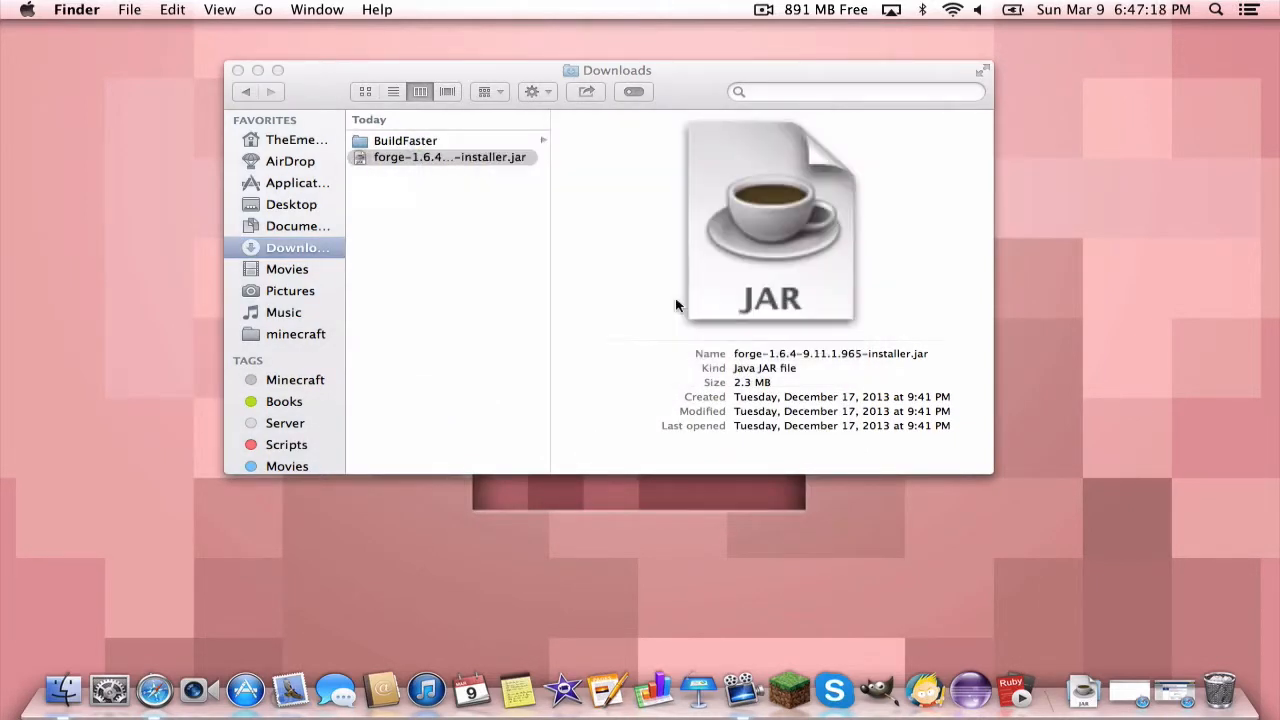
double_click(448, 156)
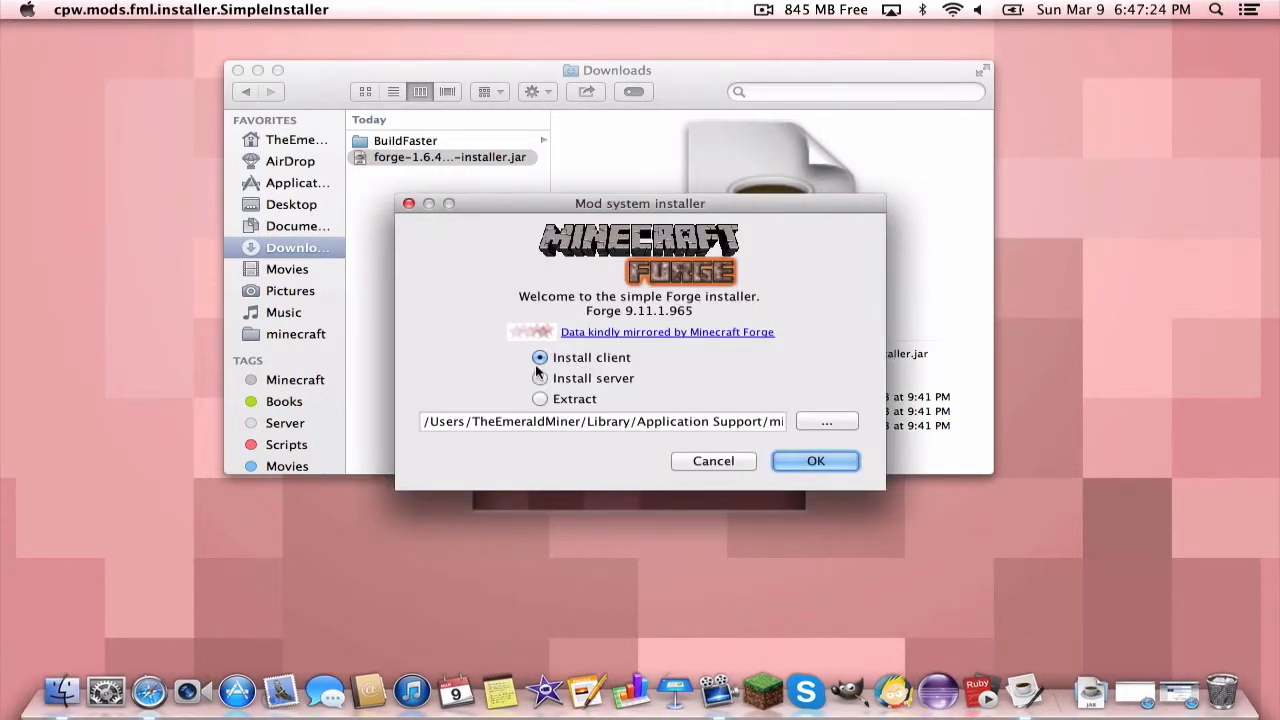
Install the Forge 9.11.1.965 client with the Install client option confirmed.
left_click(816, 460)
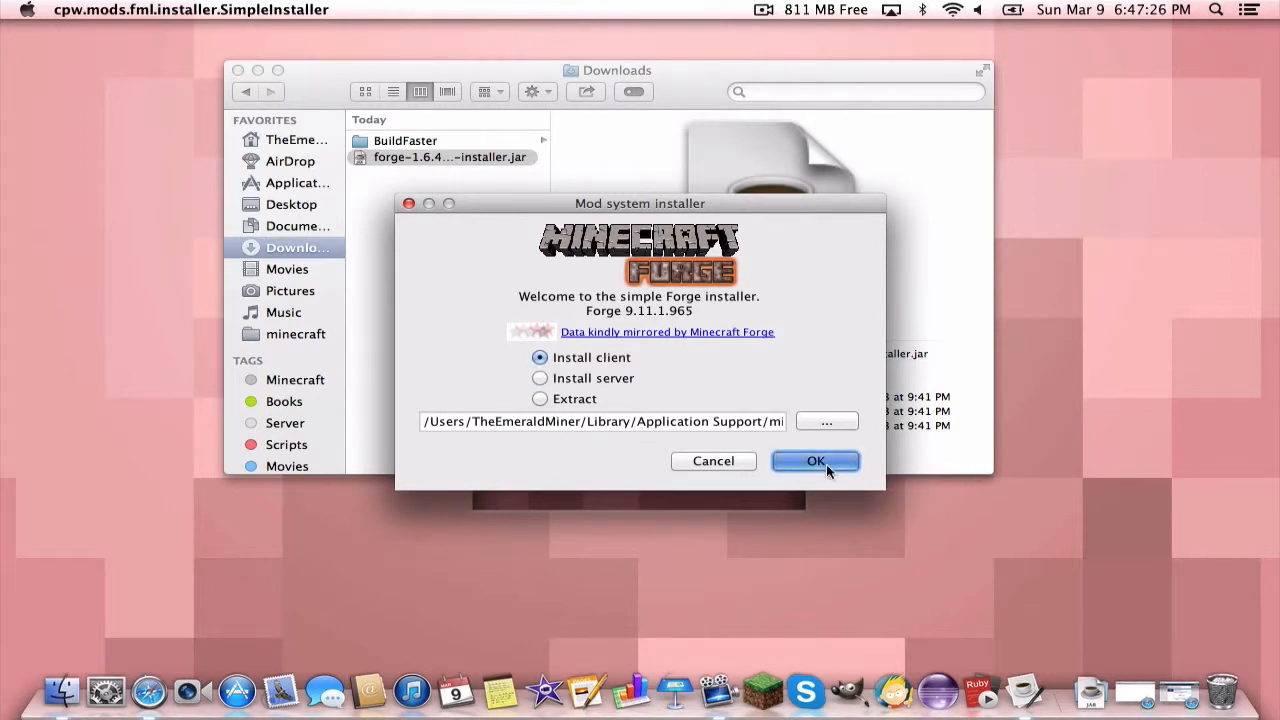
left_click(816, 460)
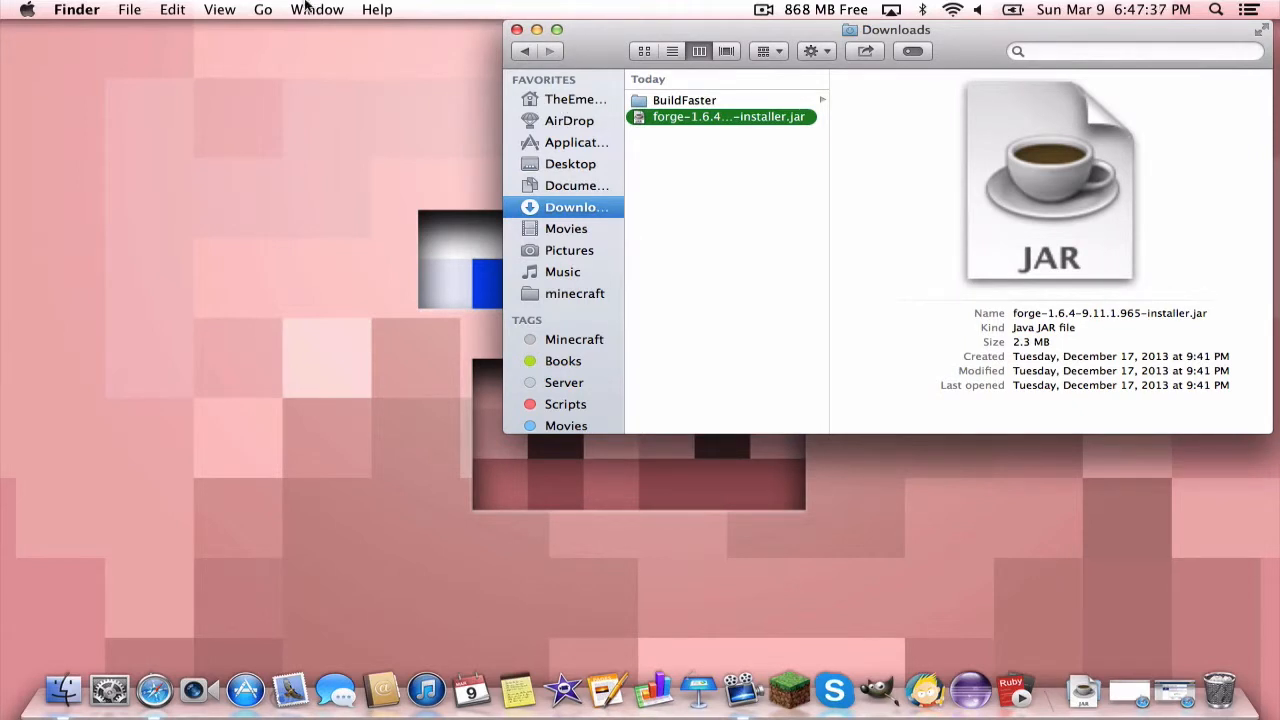
Navigate to the minecraft folder via the Go menu and enter its empty mods folder.
left_click(262, 8)
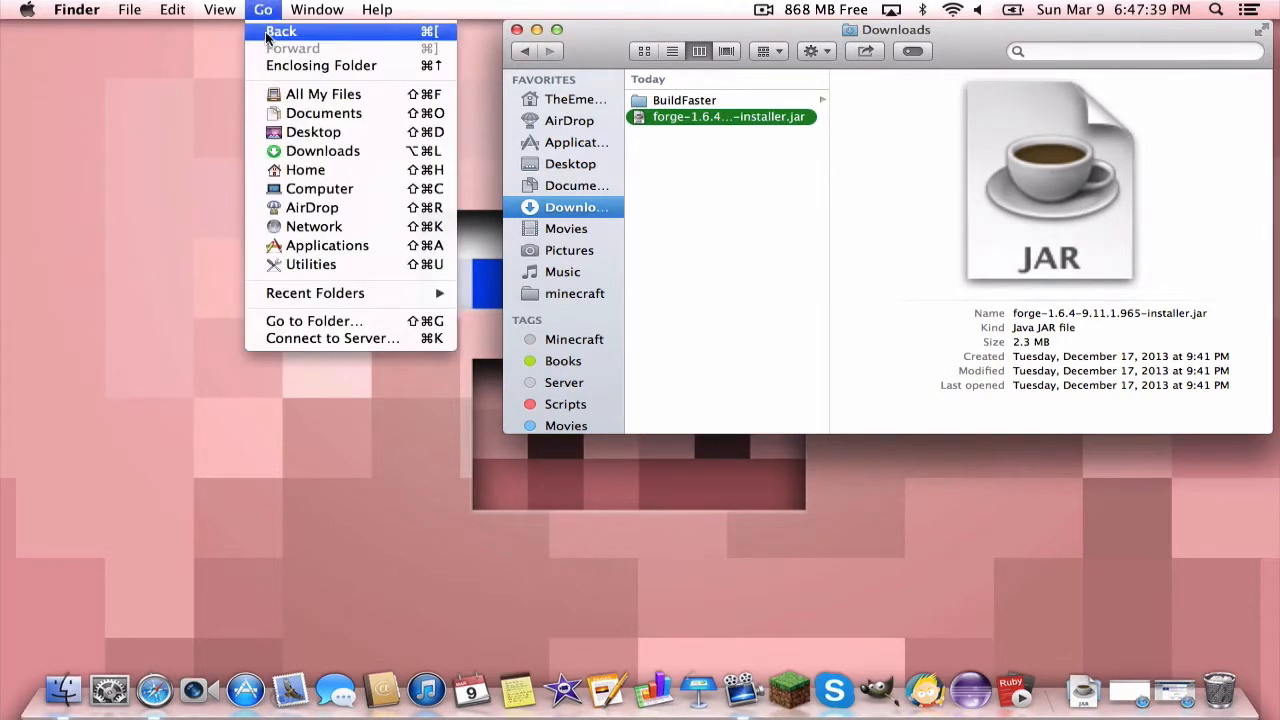
left_click(364, 190)
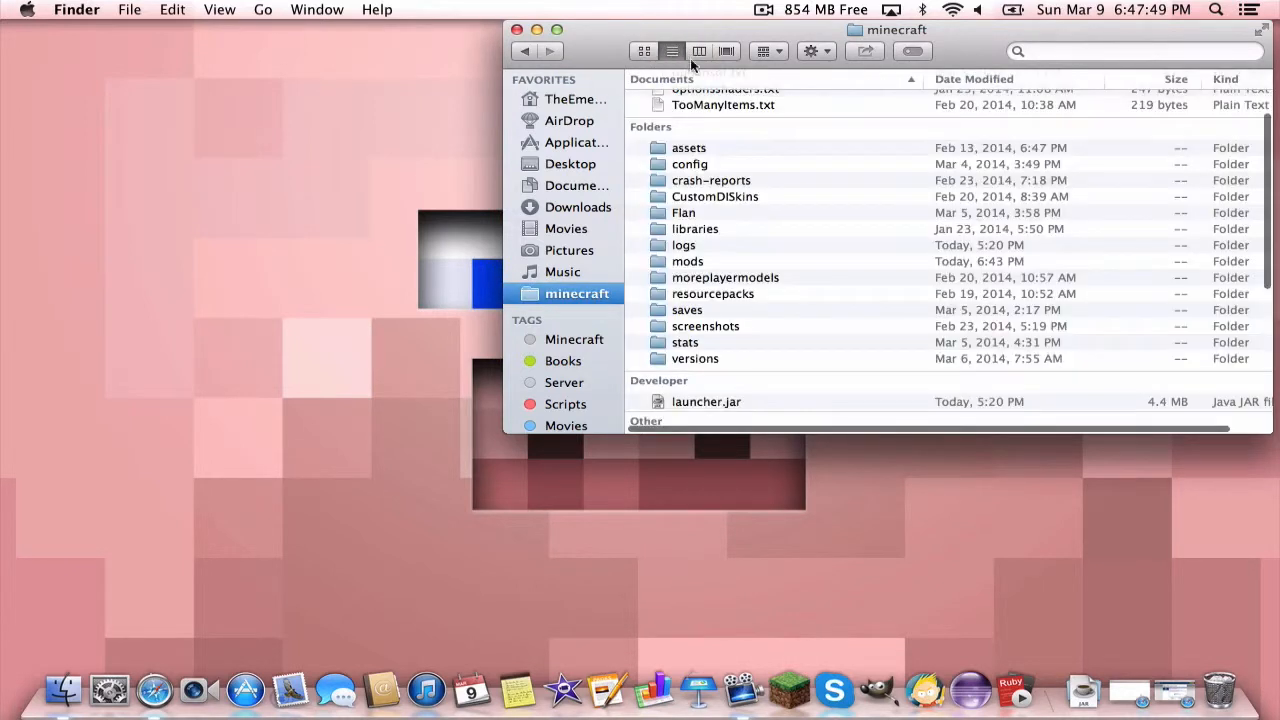
scroll("down", 3)
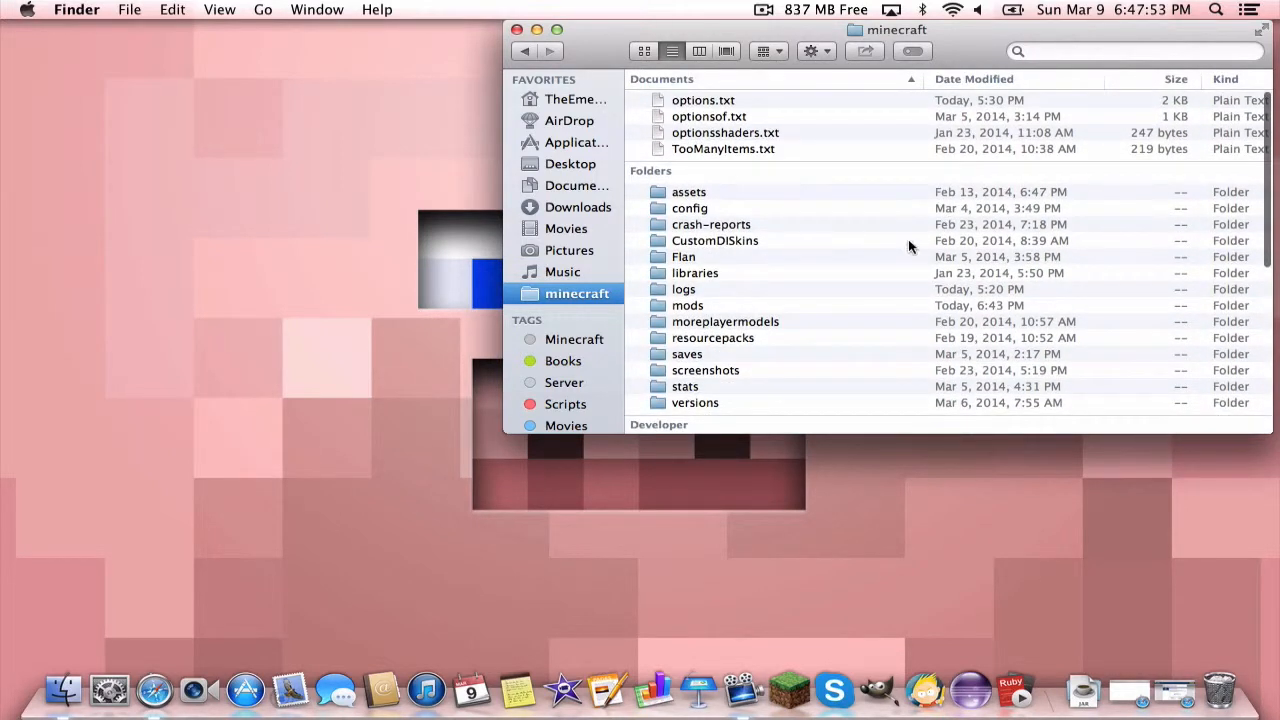
mouse_move(816, 290)
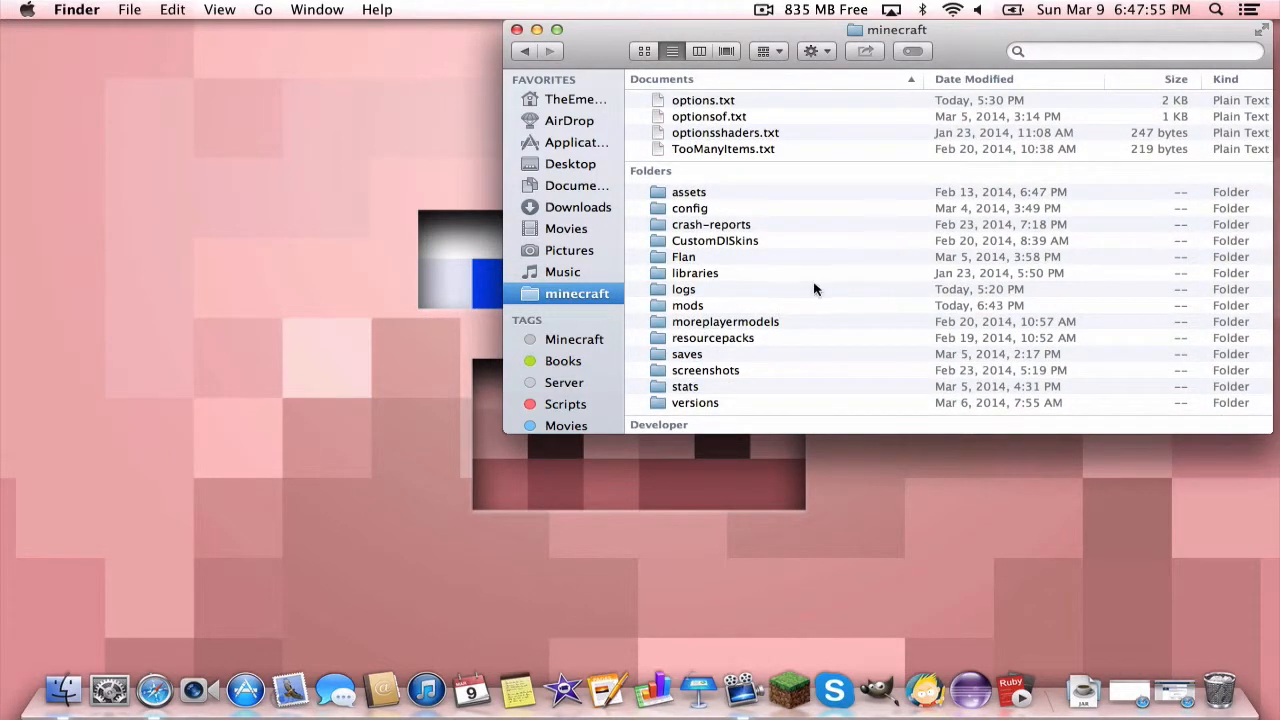
mouse_move(788, 204)
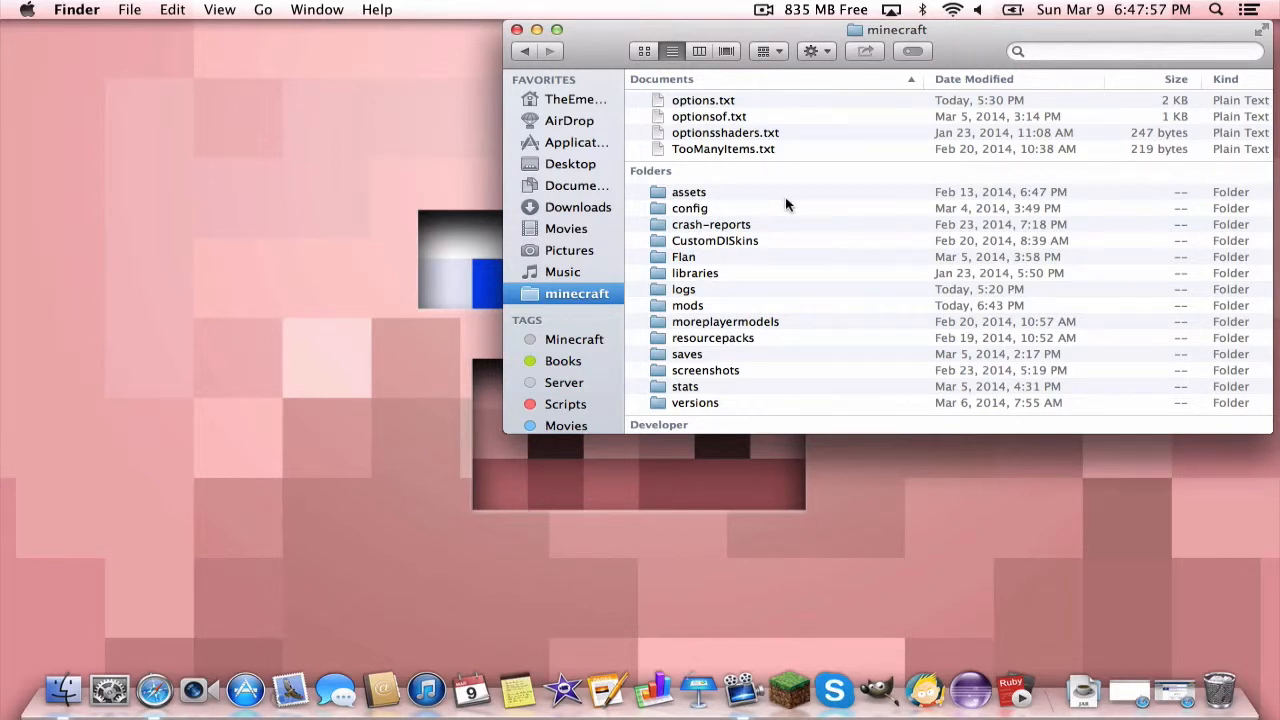
mouse_move(648, 240)
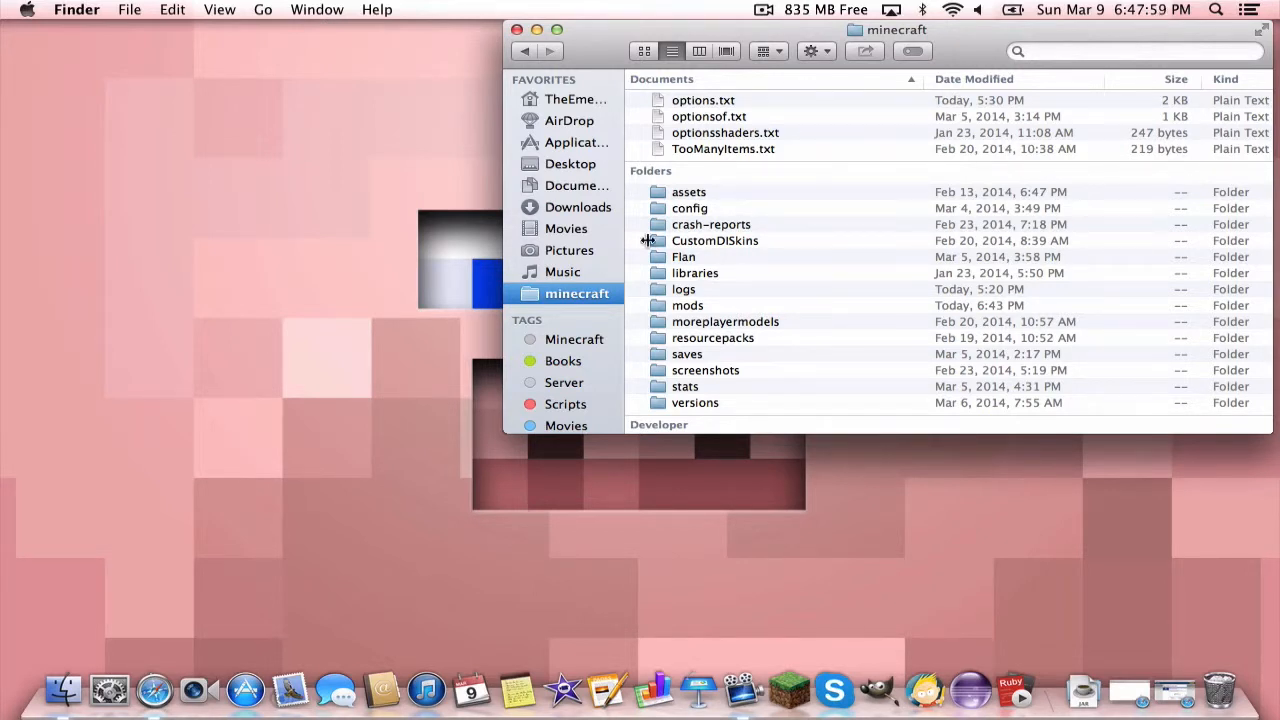
mouse_move(684, 226)
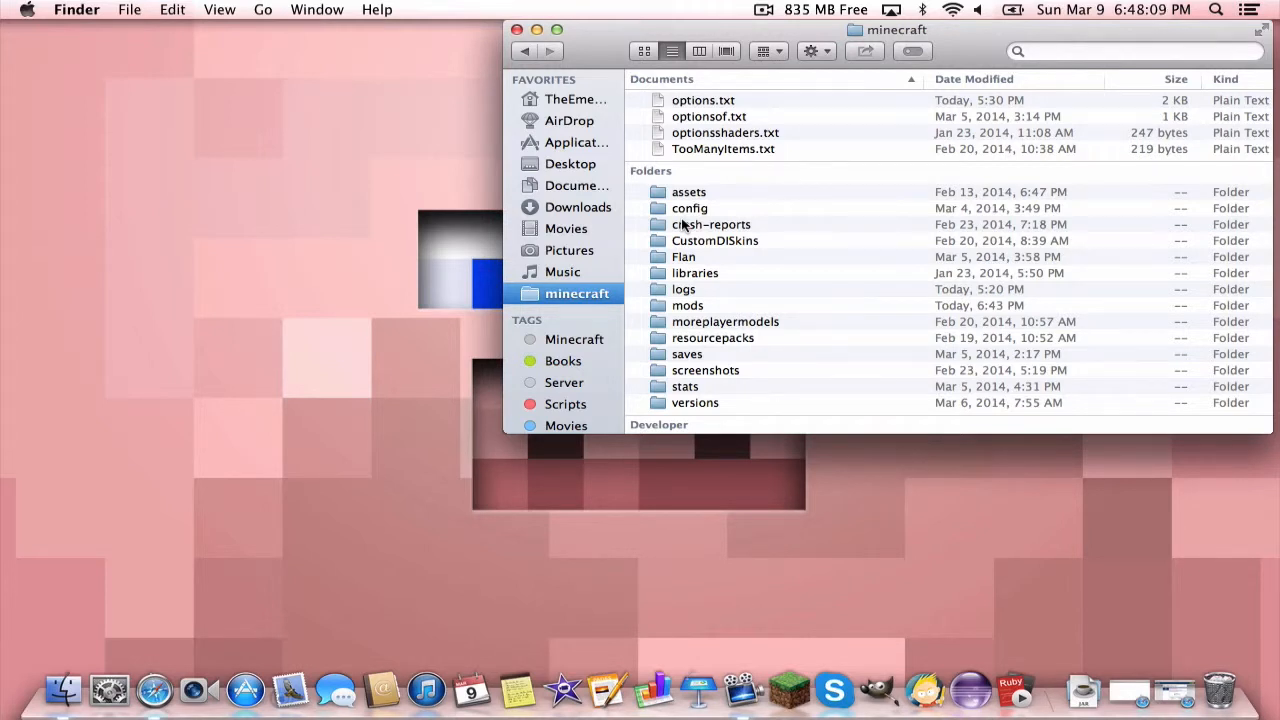
left_click(684, 288)
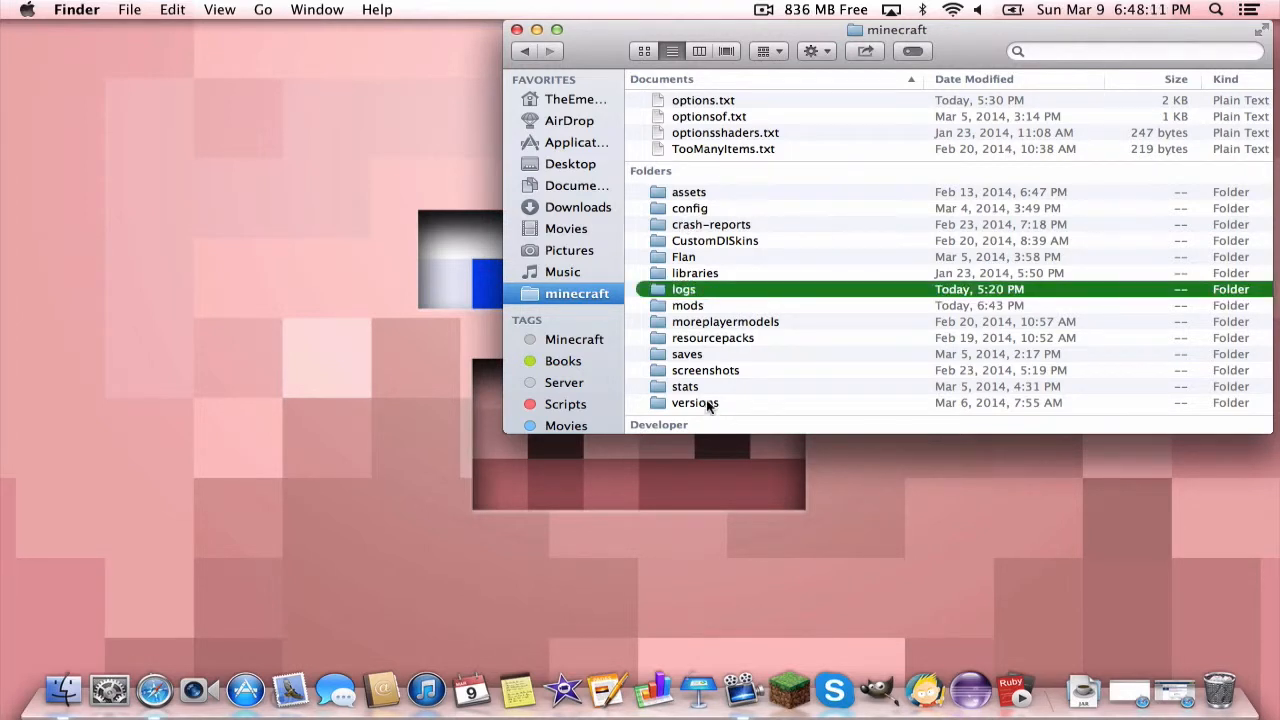
left_click(696, 272)
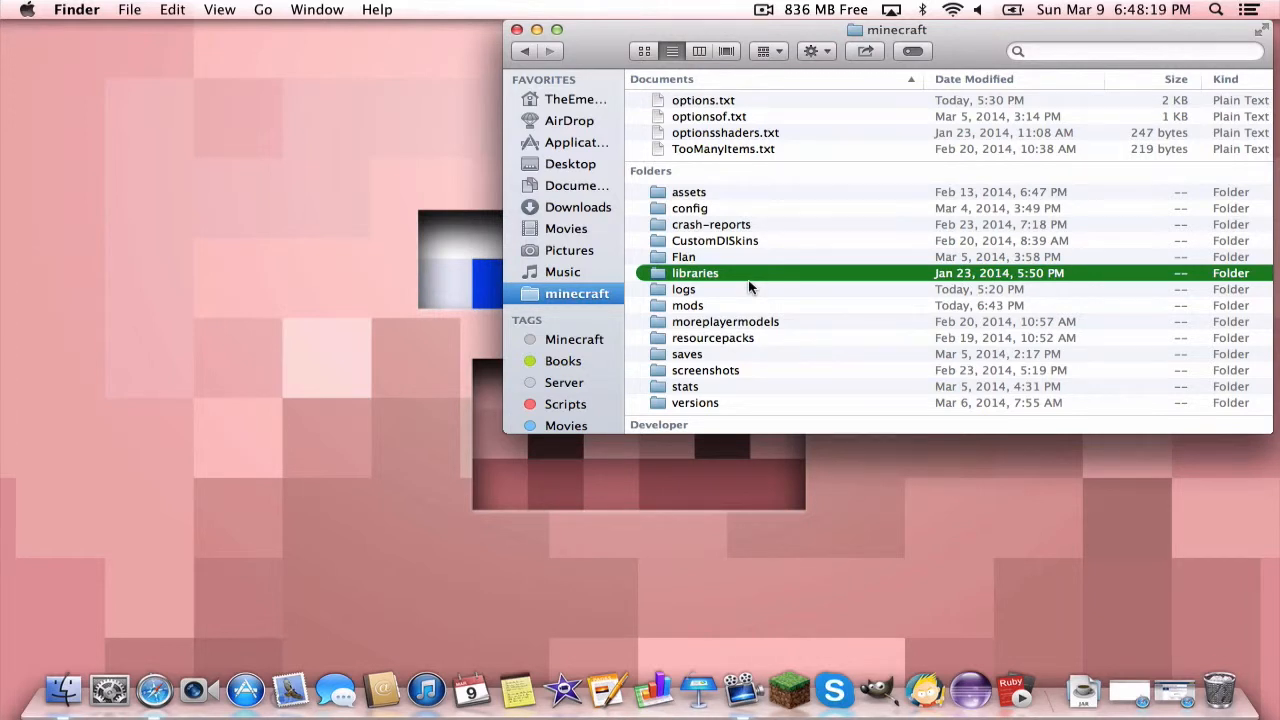
mouse_move(776, 230)
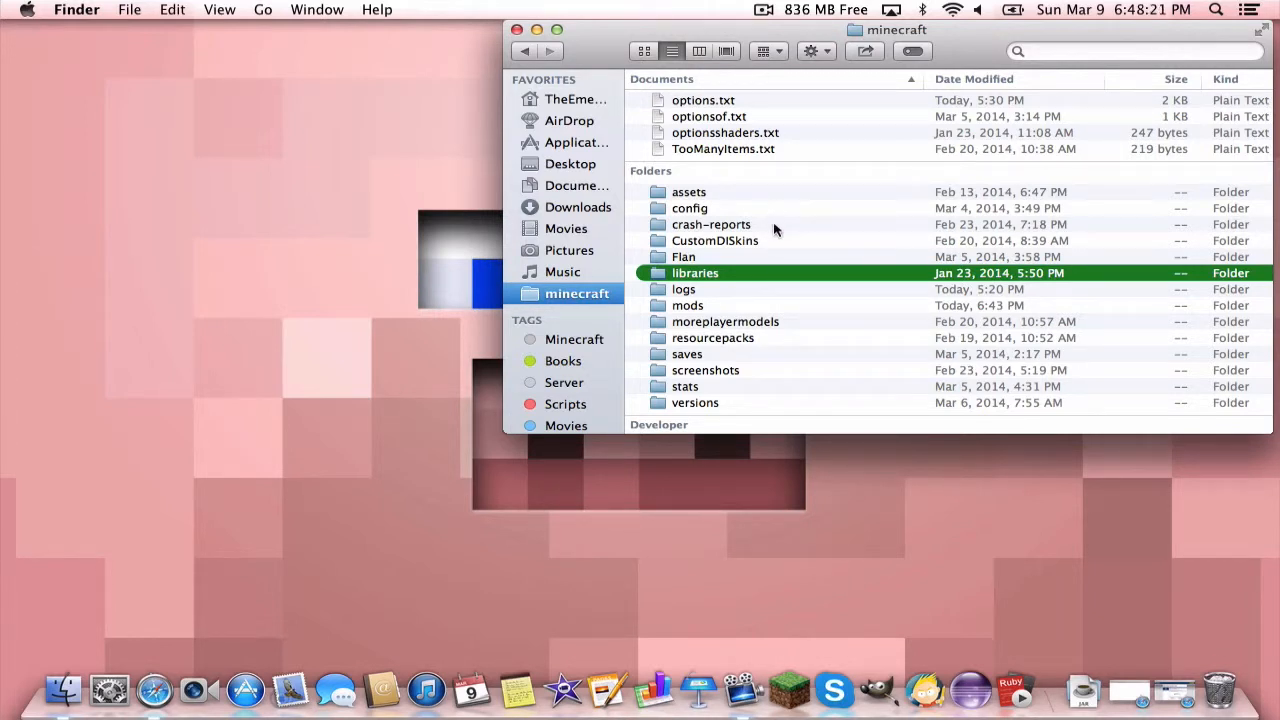
double_click(688, 304)
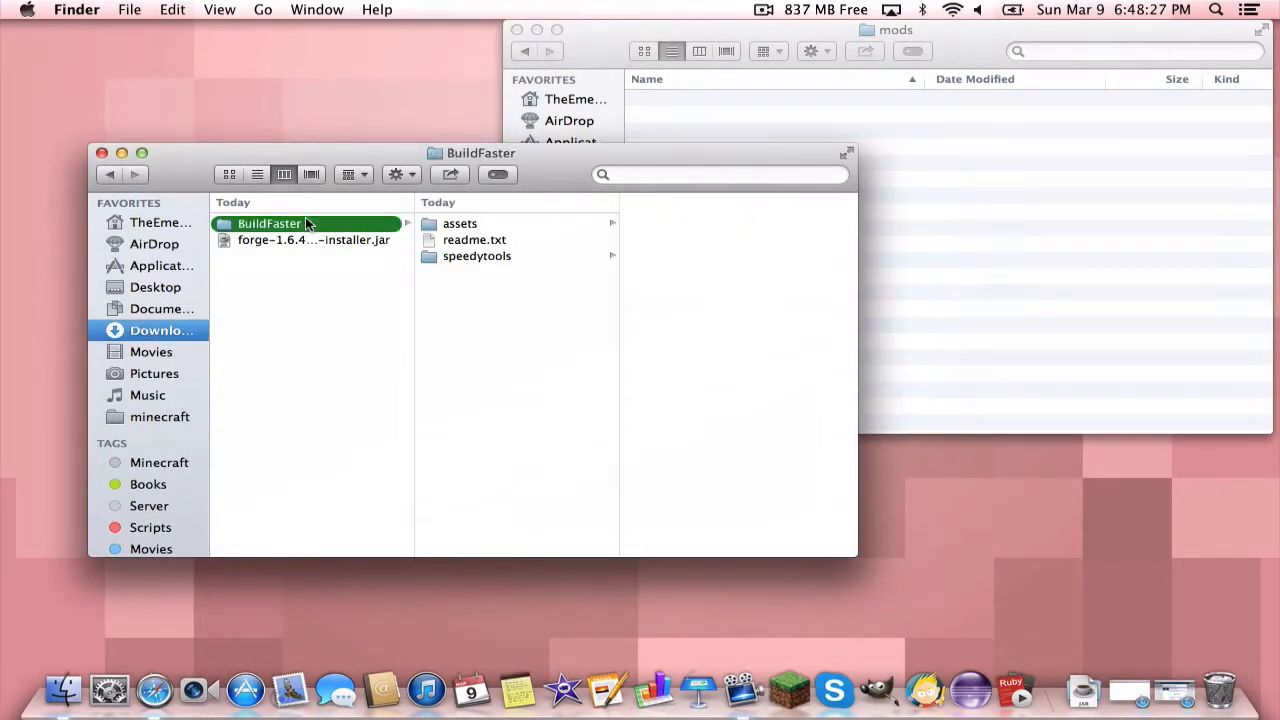
Create a new folder inside mods to hold the BuildFaster mod files.
right_click(268, 224)
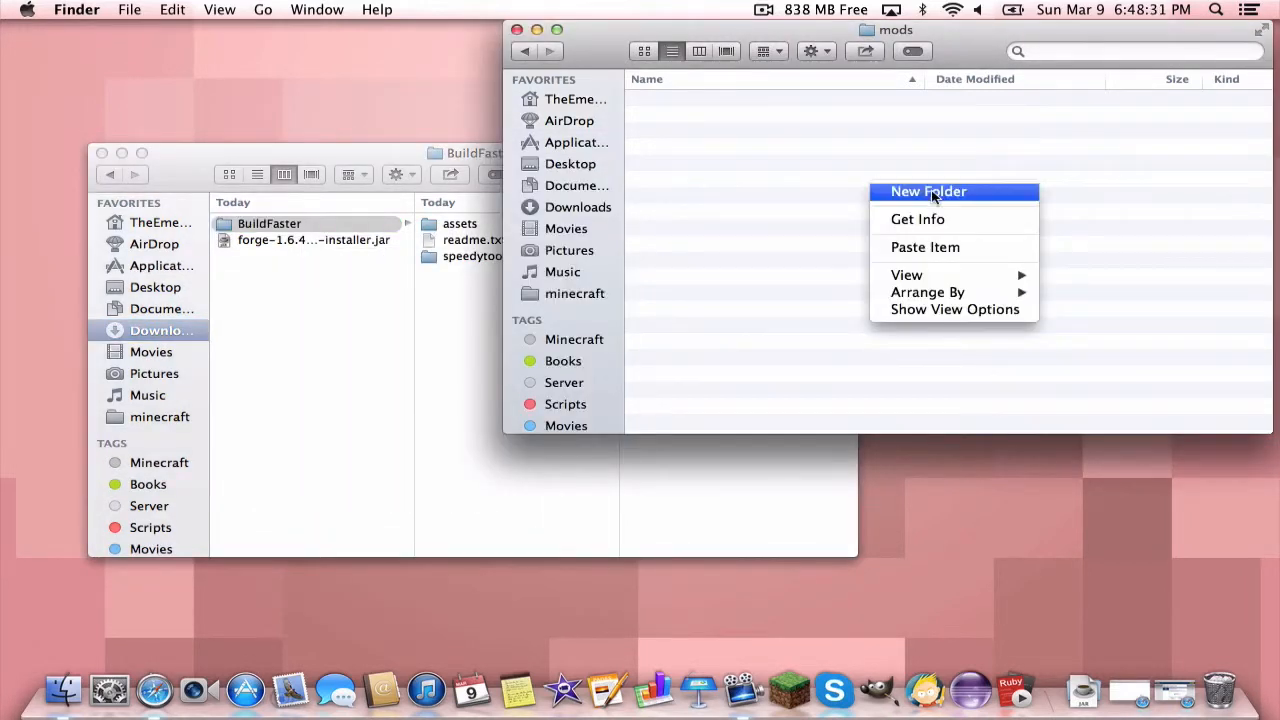
left_click(928, 192)
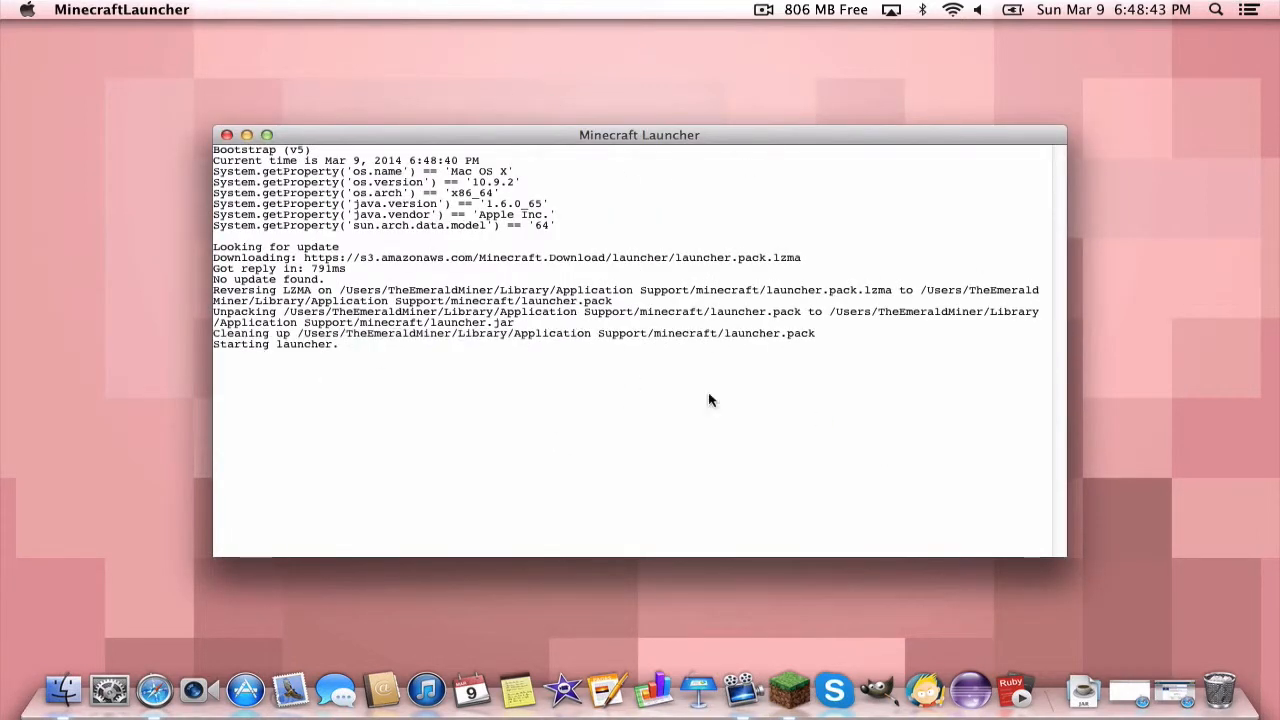
mouse_move(560, 372)
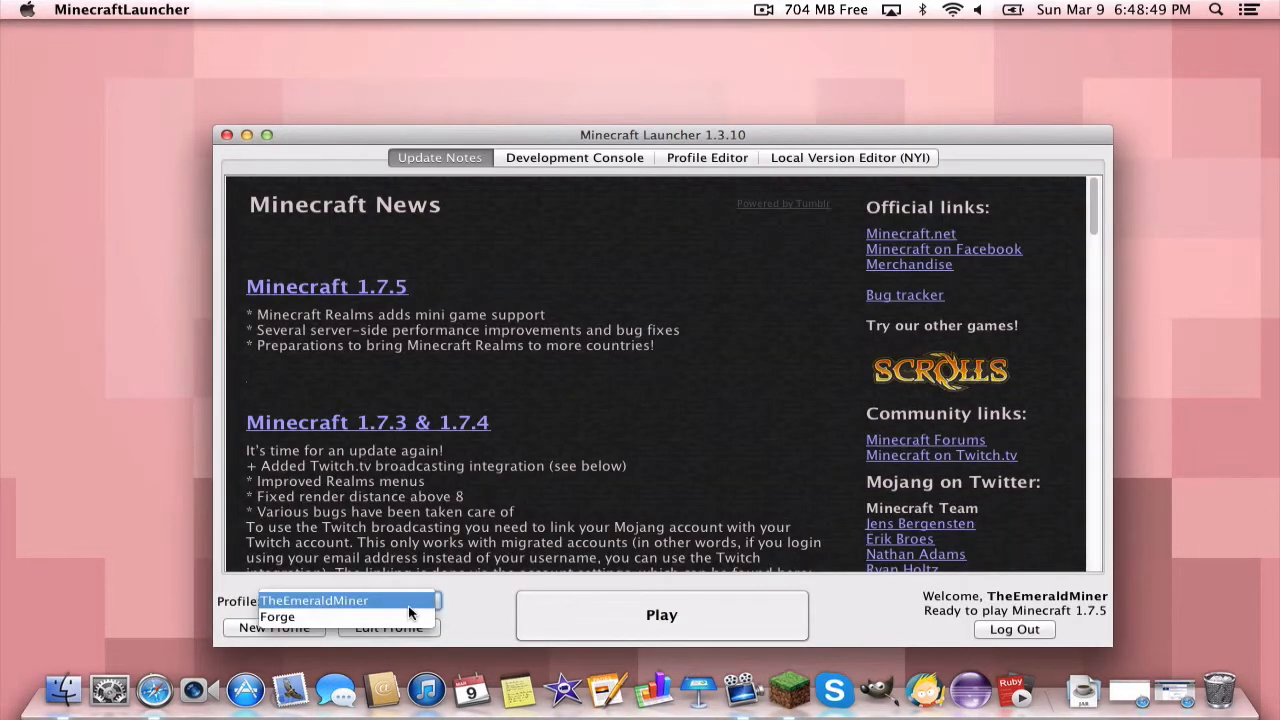
Select the Forge profile and start Minecraft with the logged-in account.
left_click(350, 600)
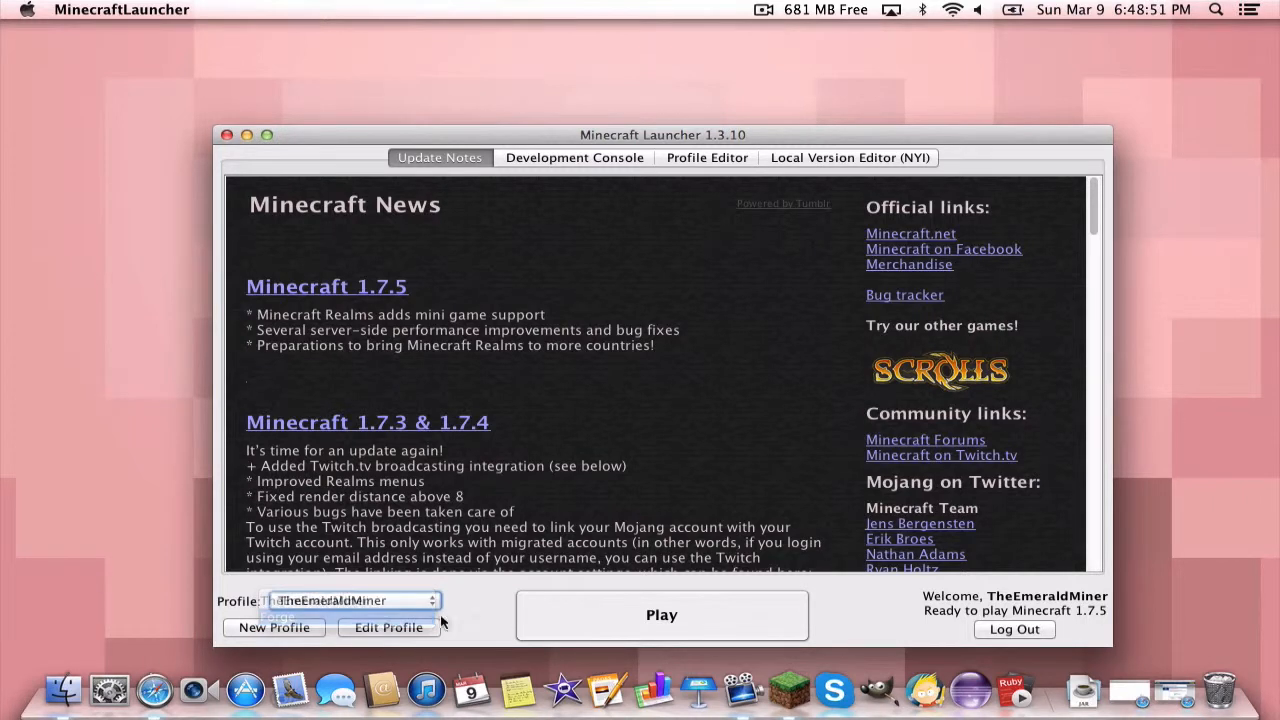
left_click(660, 614)
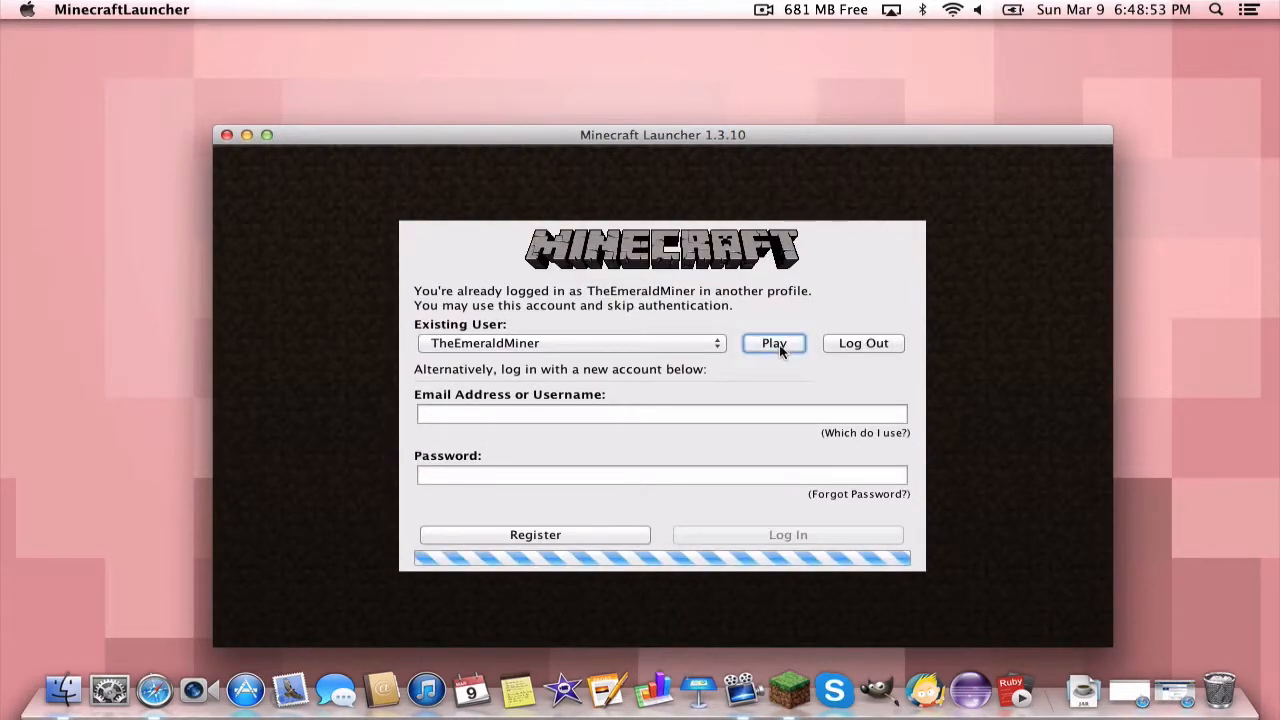
left_click(772, 344)
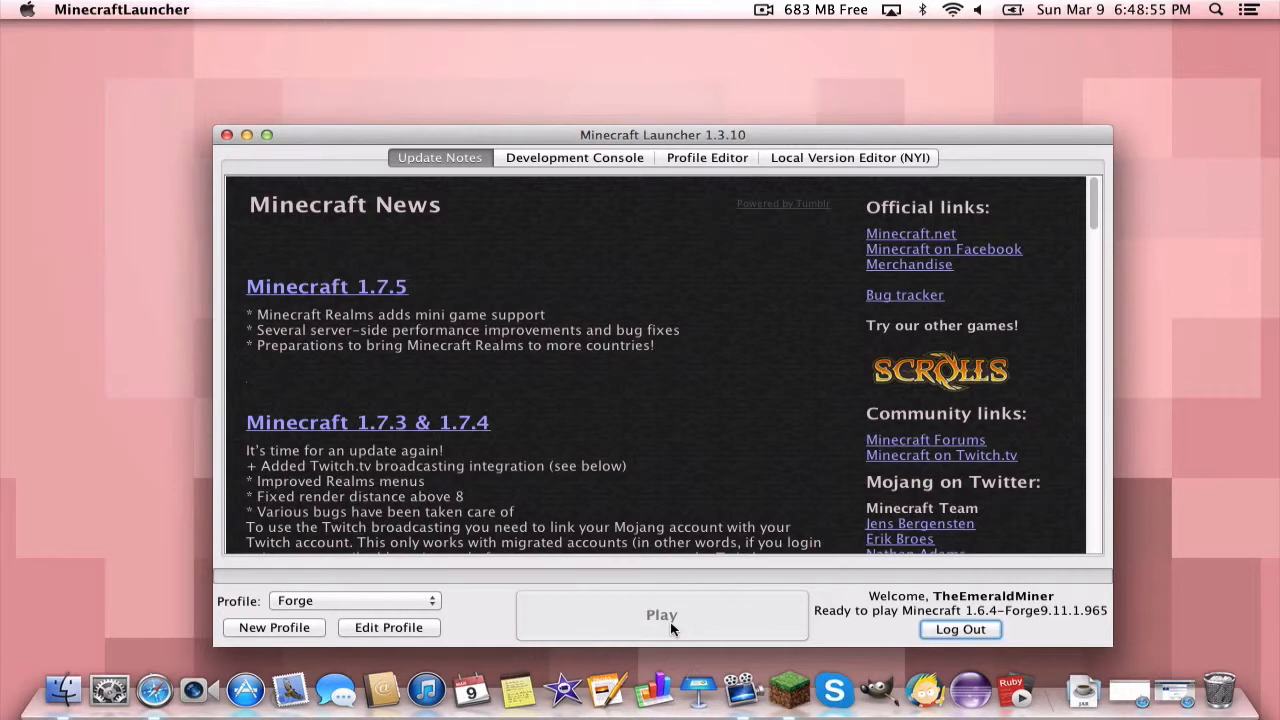
mouse_move(656, 588)
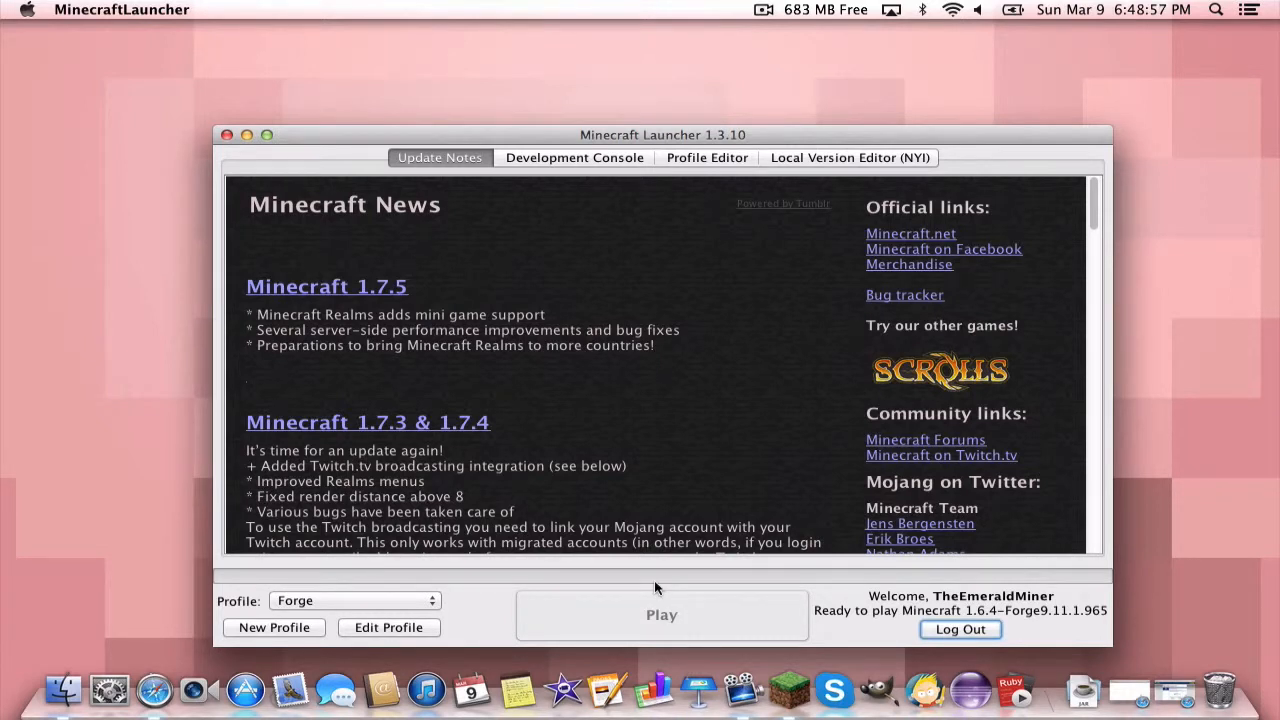
left_click(660, 614)
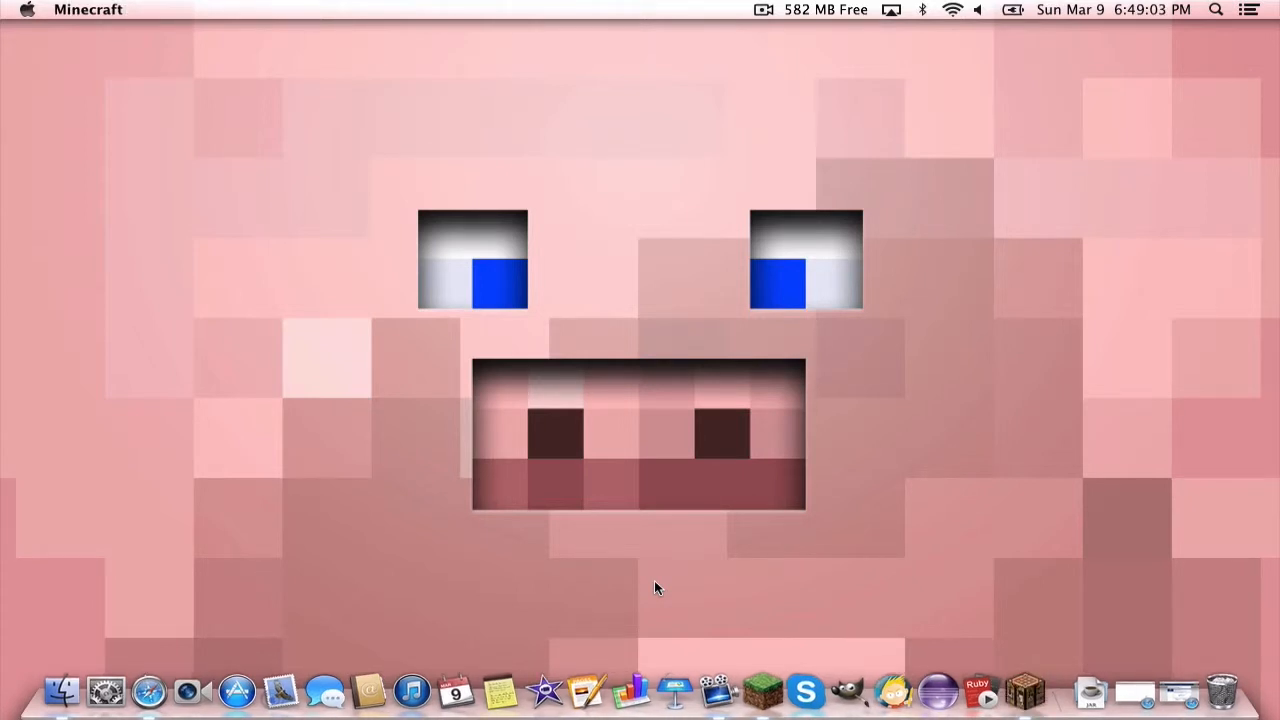
View the Mod List from the title screen showing Build Faster Mod 1.0.0 loaded.
left_click(740, 690)
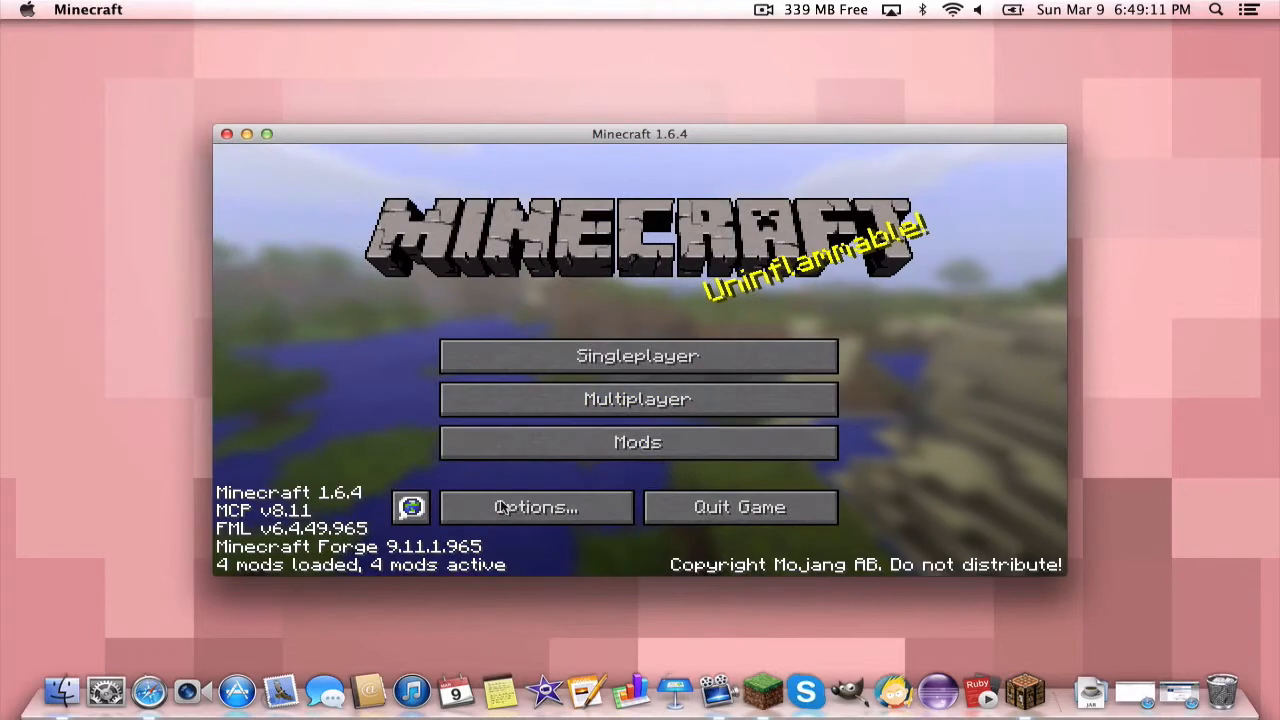
left_click(636, 442)
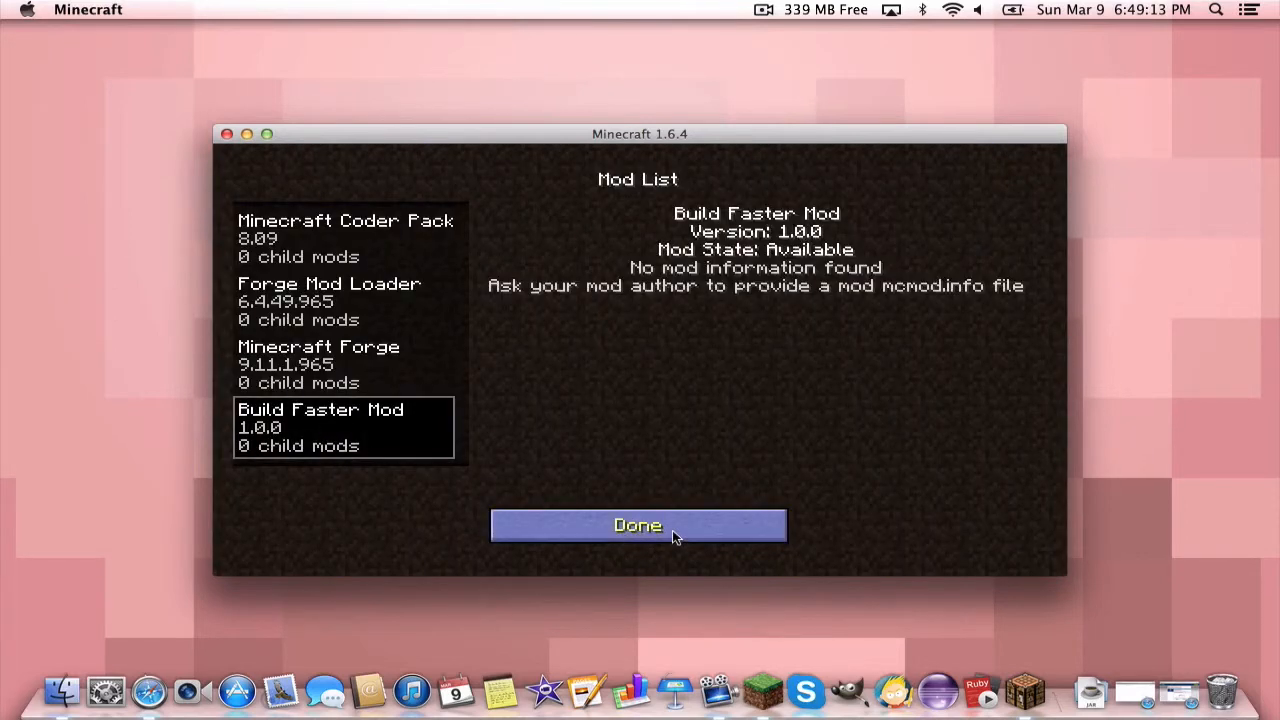